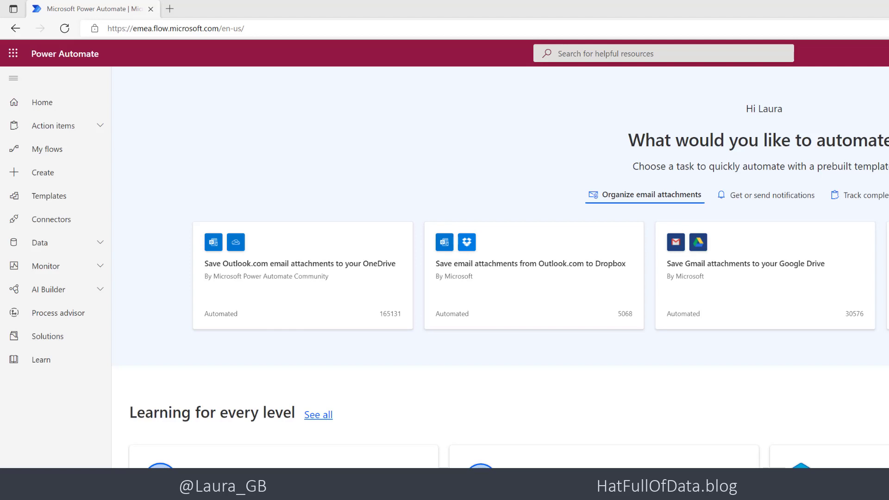
pyautogui.moveTo(98, 176)
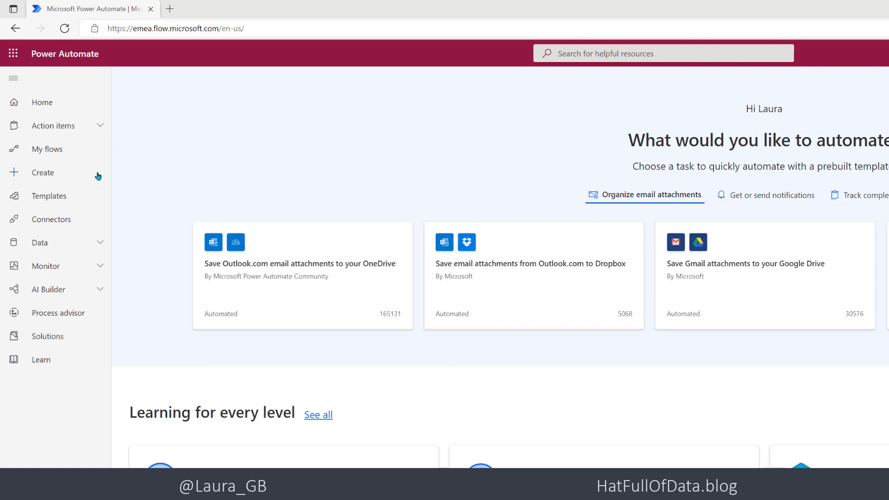
# Start building a new instant cloud flow from the Create page
pyautogui.click(42, 173)
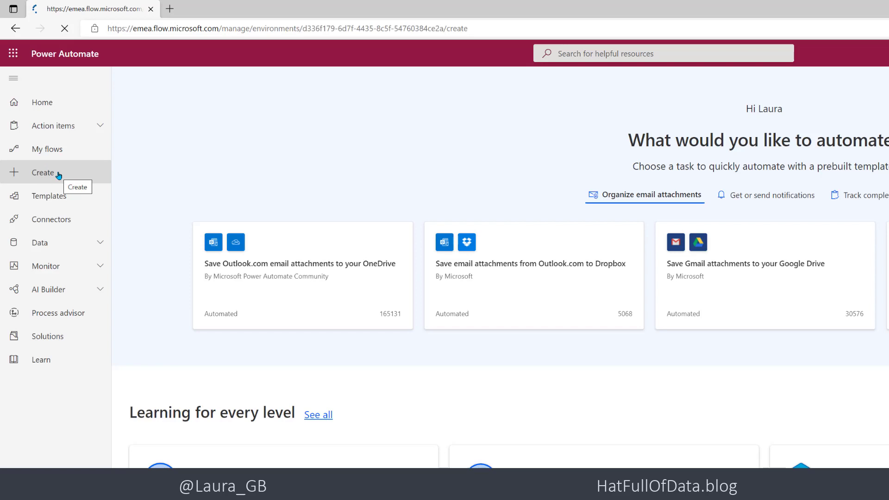
pyautogui.click(43, 172)
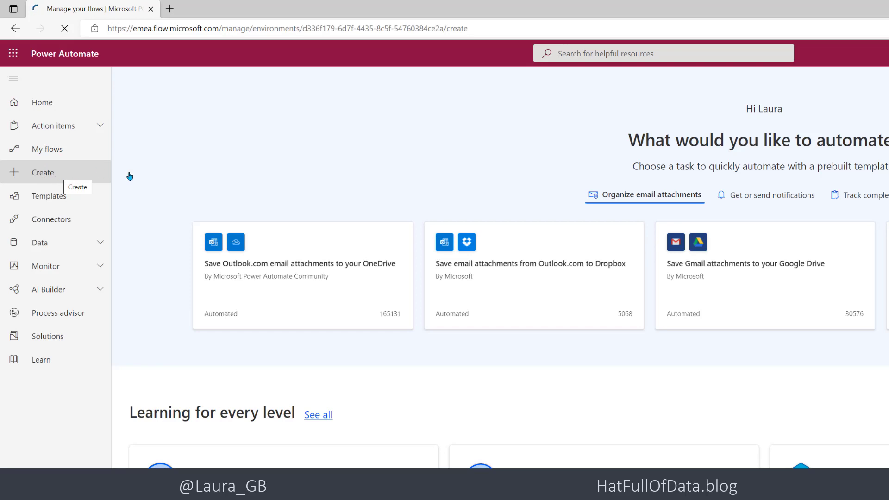
pyautogui.click(42, 172)
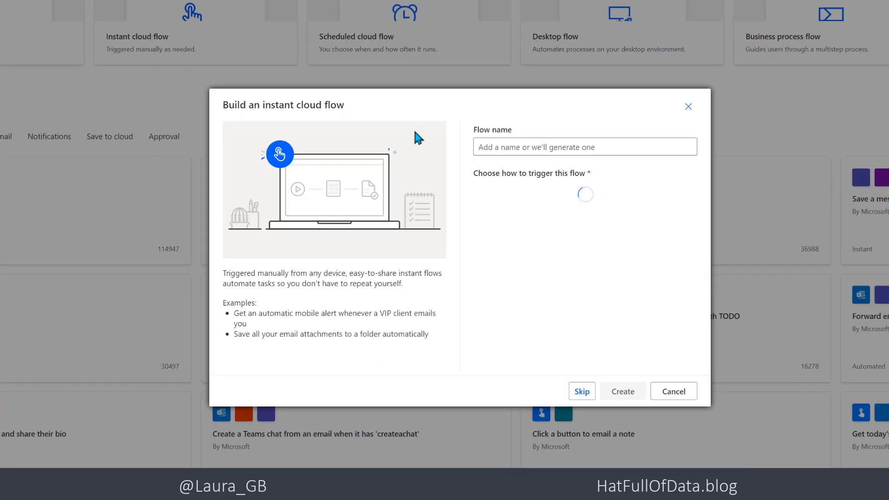
# Create a flow named 'Finance Process' triggered by 'Manually trigger a flow'
pyautogui.click(584, 146)
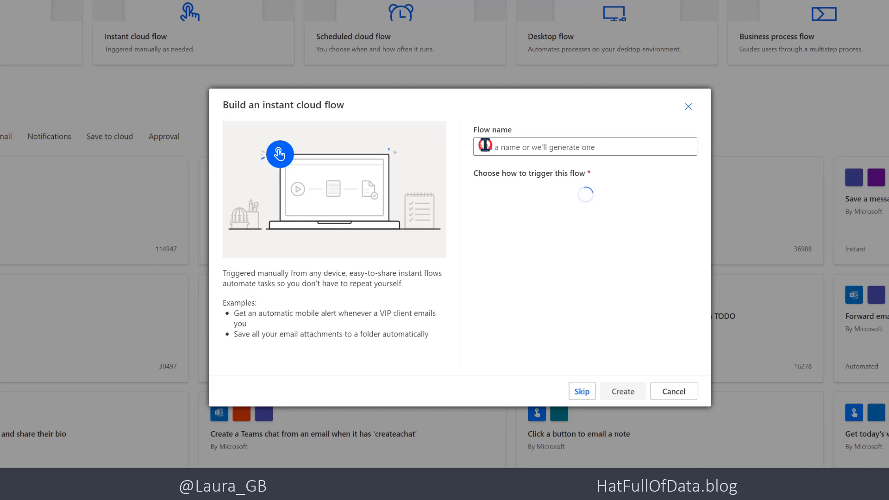
pyautogui.write('Finance Passw')
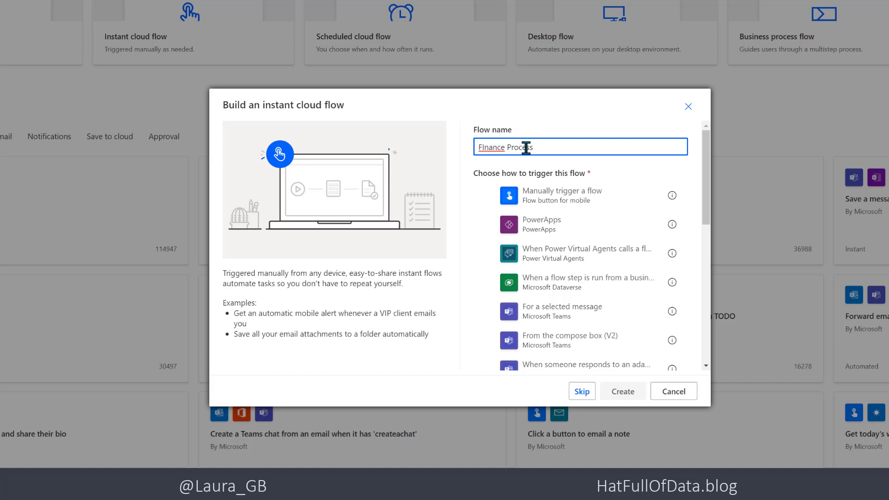
pyautogui.click(578, 195)
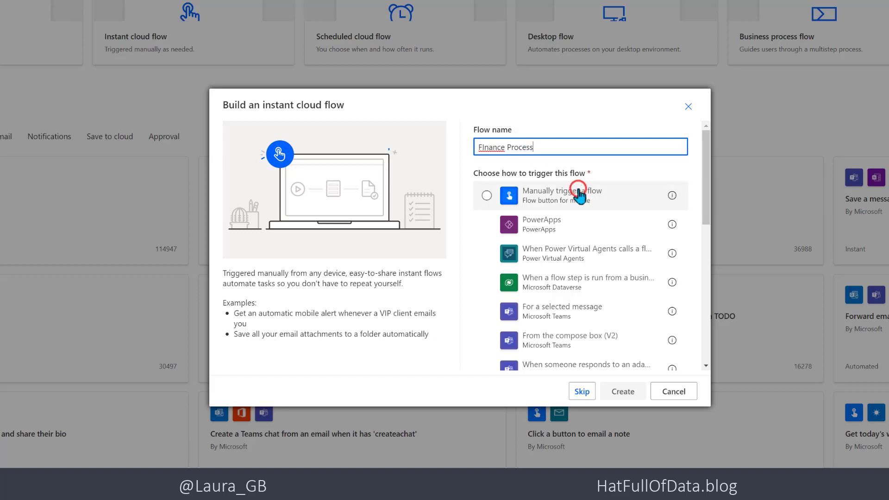
pyautogui.click(487, 195)
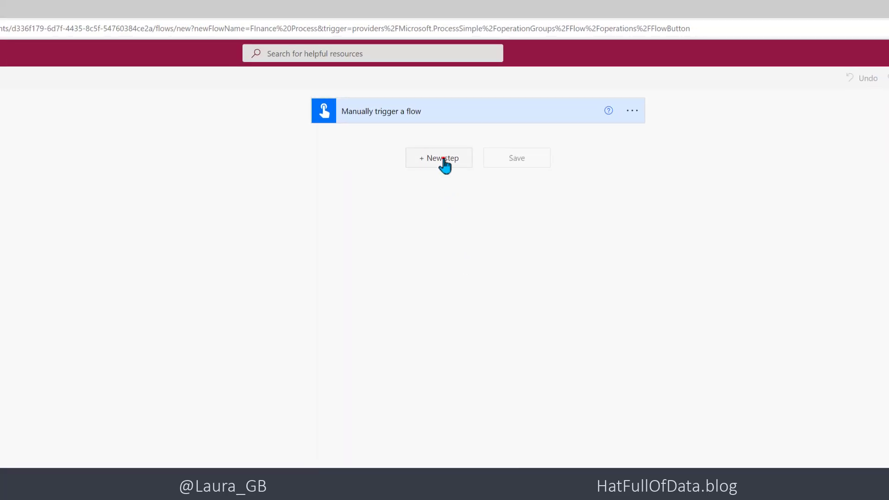
# Search 'key' and add Azure Key Vault's Get secret action as a new step
pyautogui.click(439, 158)
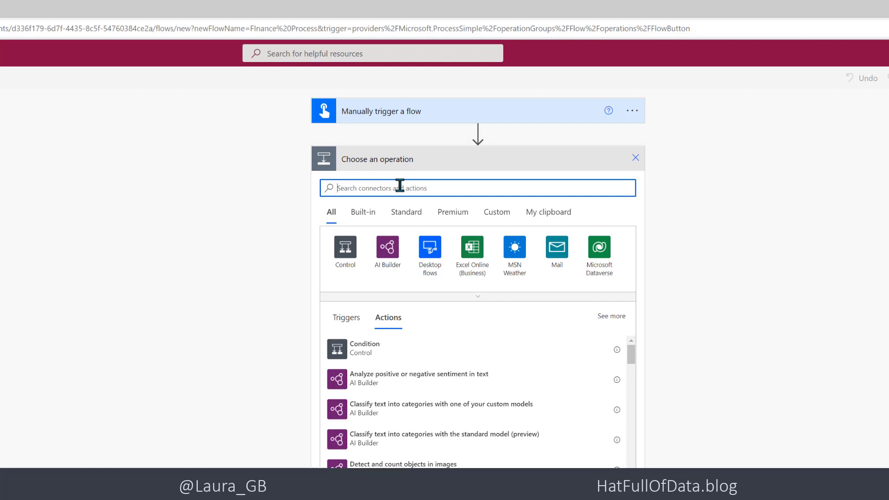
pyautogui.write('key')
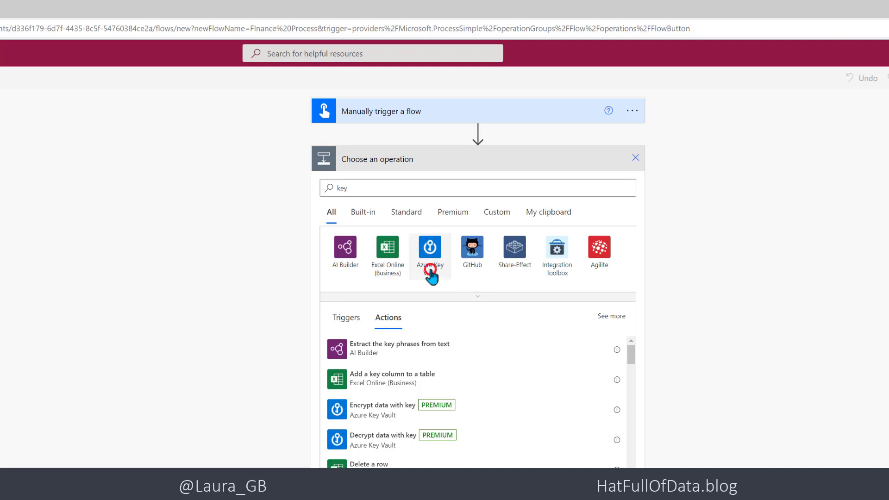
pyautogui.click(430, 248)
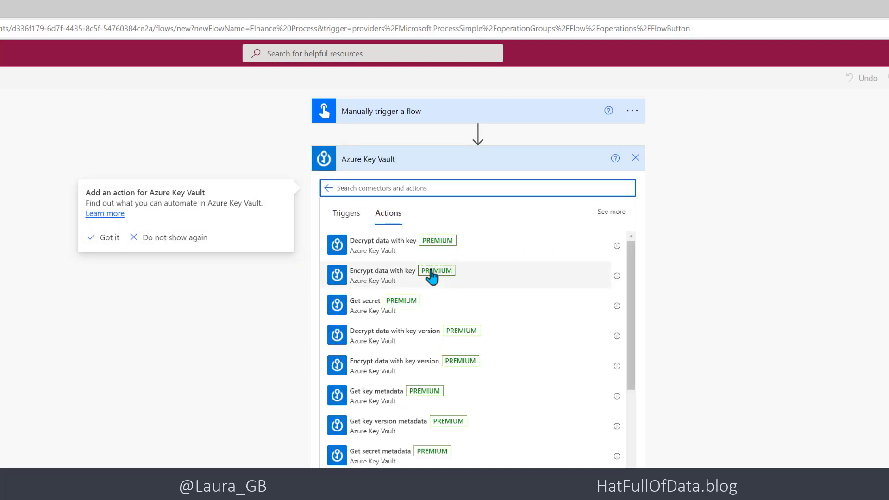
pyautogui.moveTo(434, 311)
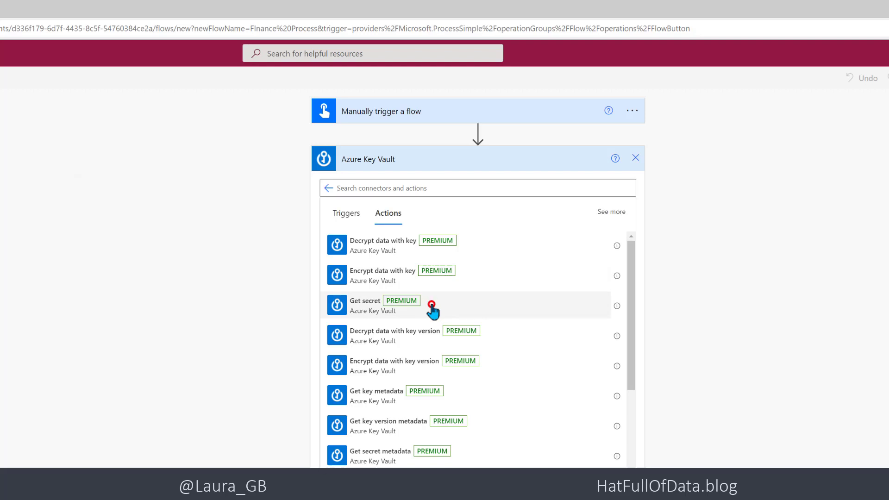
pyautogui.click(366, 301)
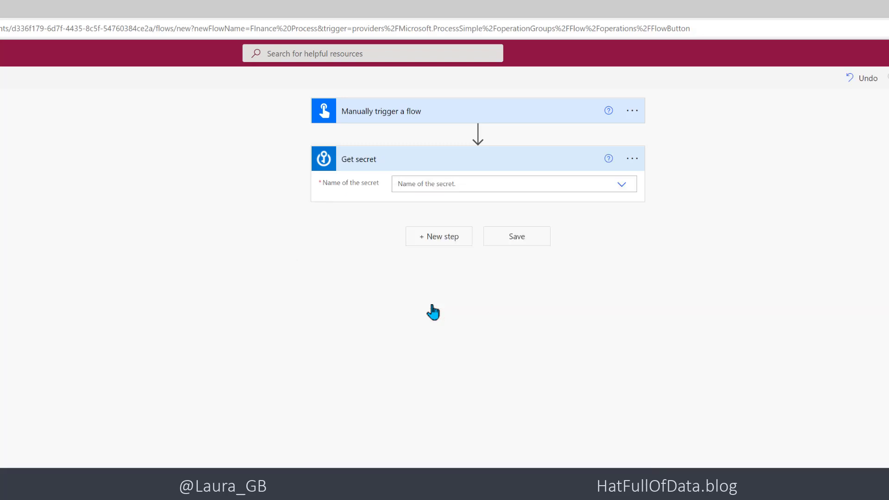
pyautogui.moveTo(579, 278)
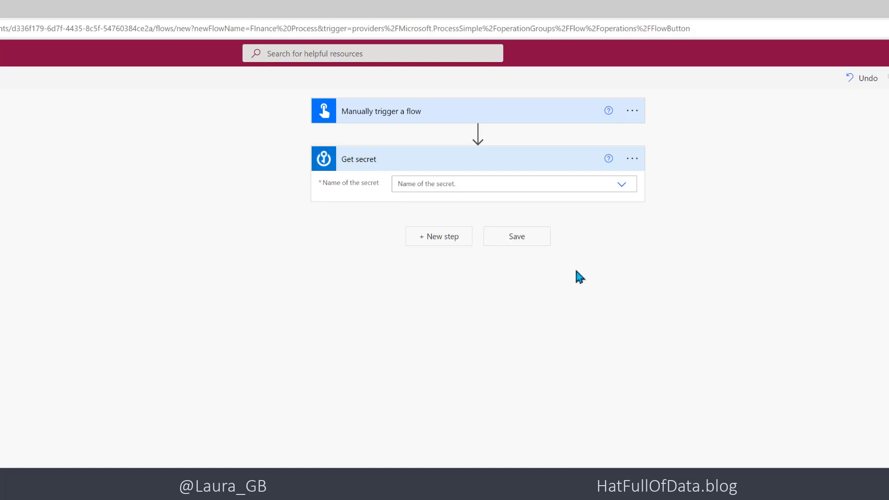
pyautogui.moveTo(622, 184)
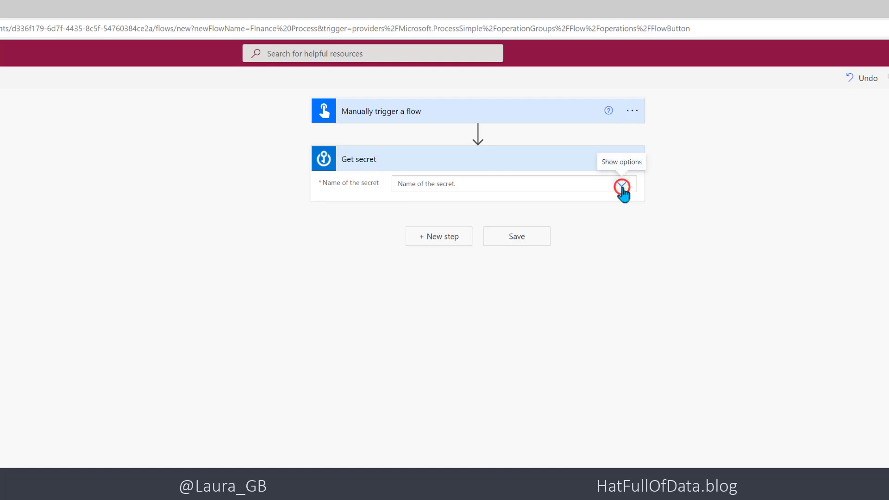
# Check the secret name list and the action's Key Vault connection, which shows as invalid
pyautogui.click(624, 184)
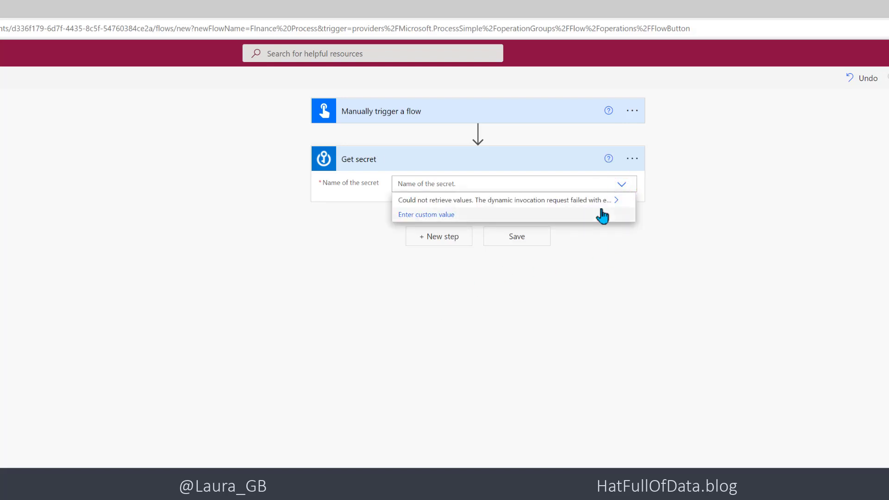
pyautogui.moveTo(631, 213)
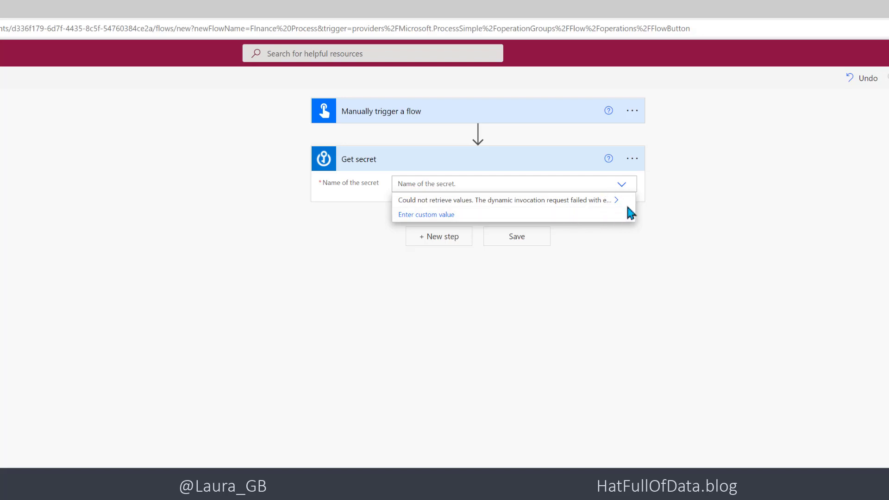
pyautogui.click(632, 159)
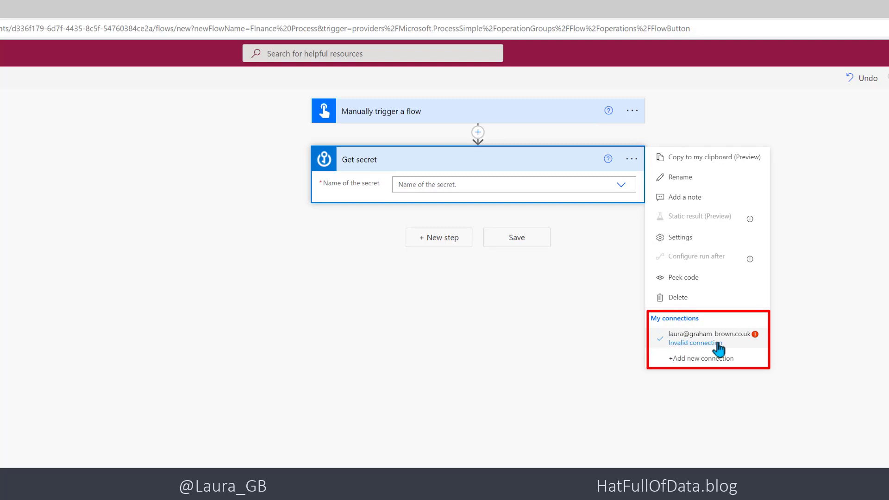
pyautogui.moveTo(688, 345)
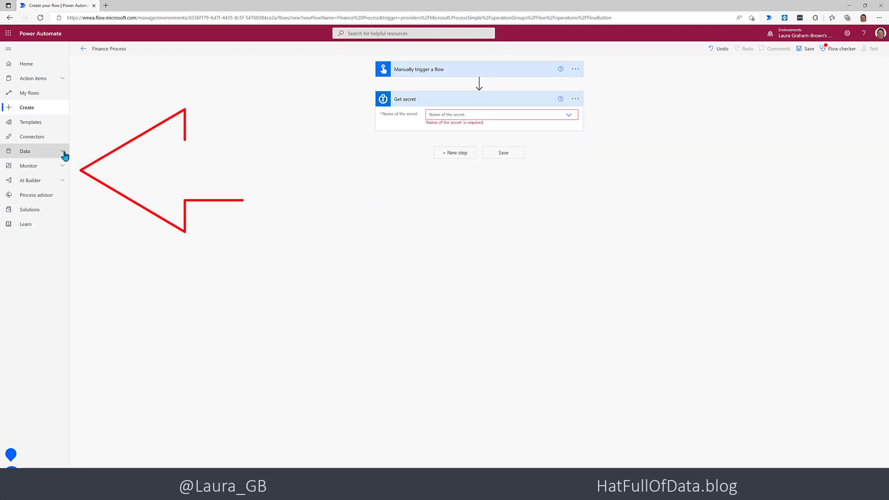
# Leave the unsaved flow for Data > Connections, confirming the leave-page warning
pyautogui.click(25, 151)
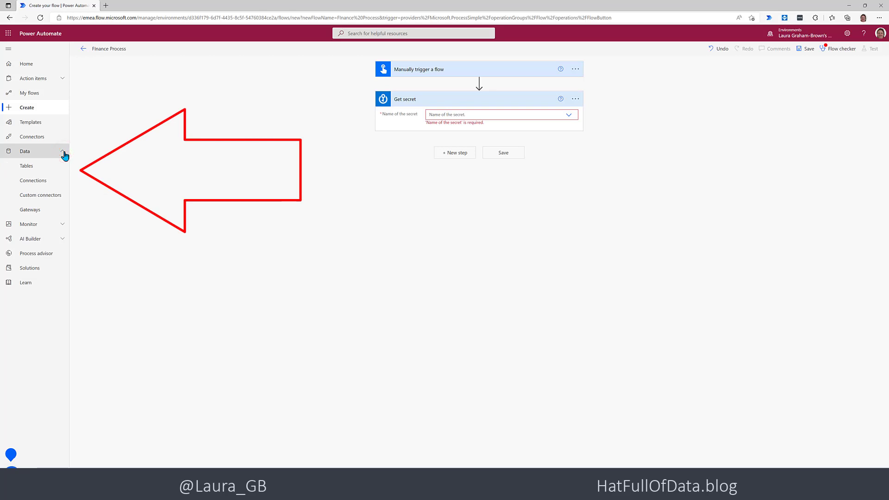
pyautogui.moveTo(33, 181)
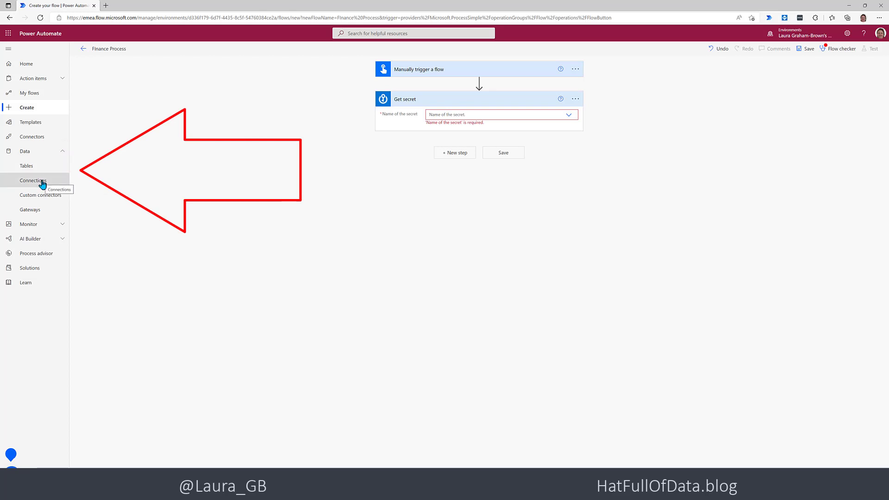
pyautogui.click(33, 180)
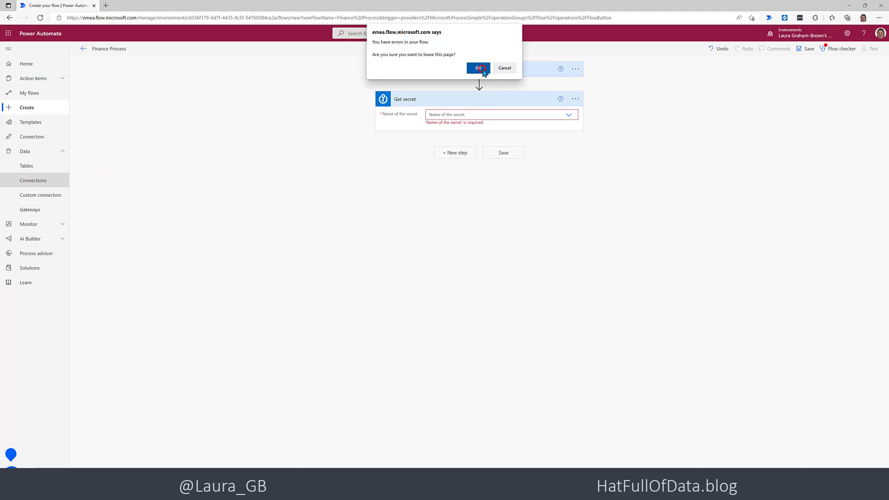
pyautogui.click(477, 67)
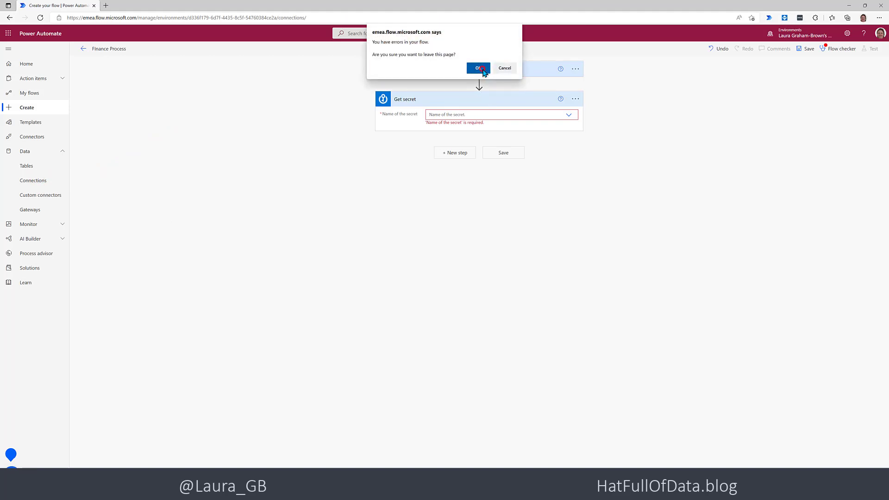
pyautogui.click(478, 68)
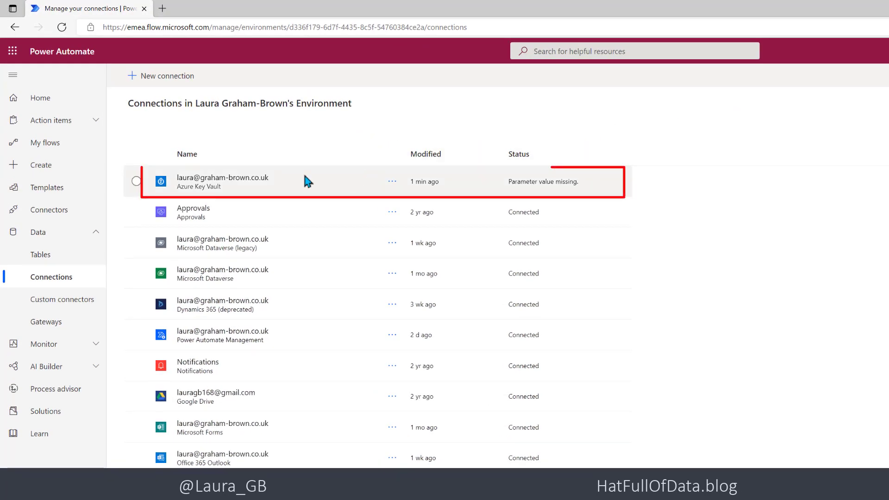
pyautogui.moveTo(247, 202)
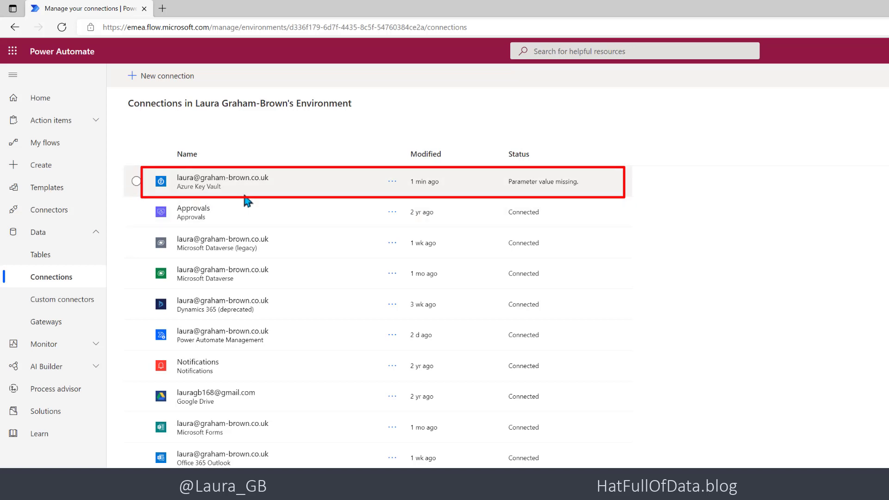
pyautogui.moveTo(515, 191)
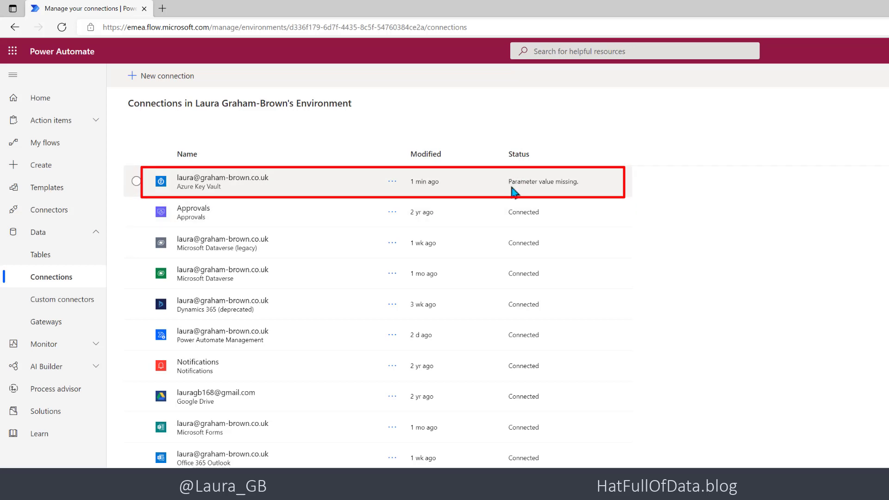
pyautogui.moveTo(406, 182)
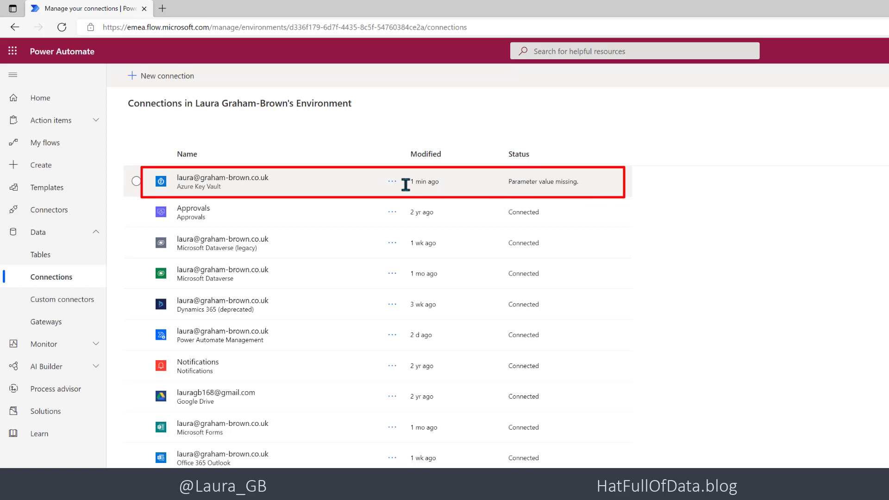
# Open the Edit dialog for the Azure Key Vault connection
pyautogui.click(392, 181)
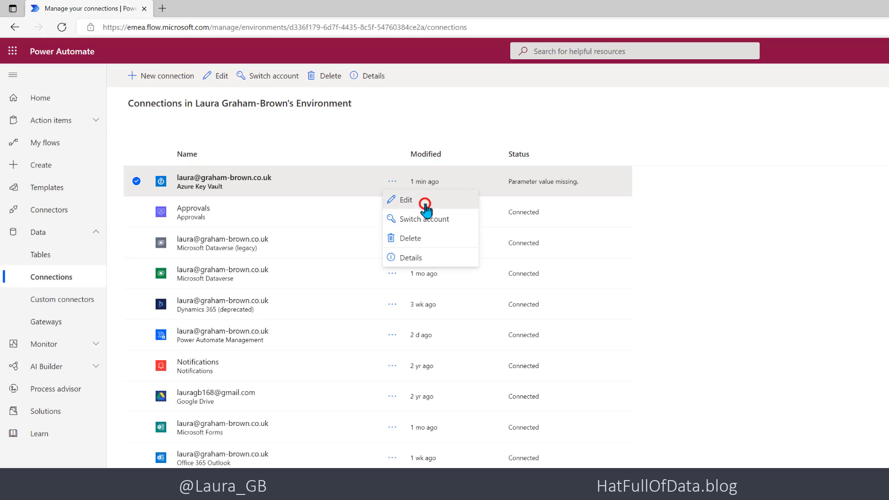
pyautogui.click(406, 200)
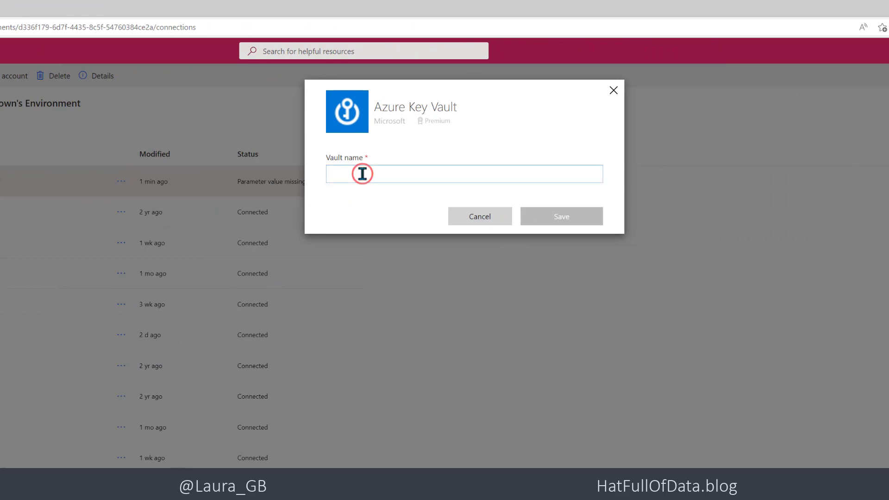
# Set the Azure Key Vault connection's vault name to 'LGB-Secrets' and save
pyautogui.write('LGB')
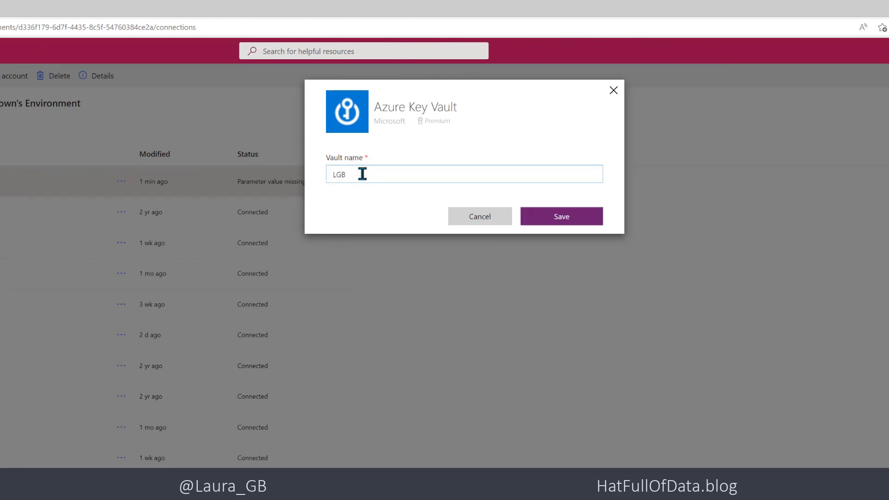
pyautogui.write('-Sec')
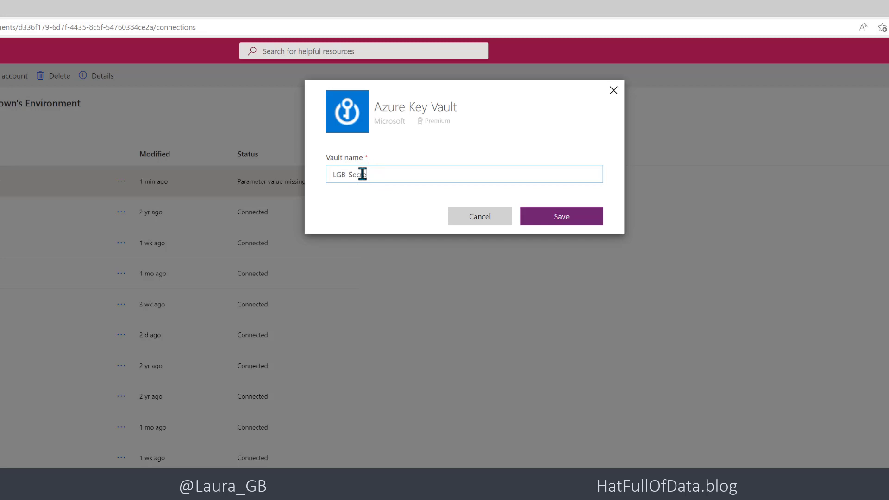
pyautogui.write('rets')
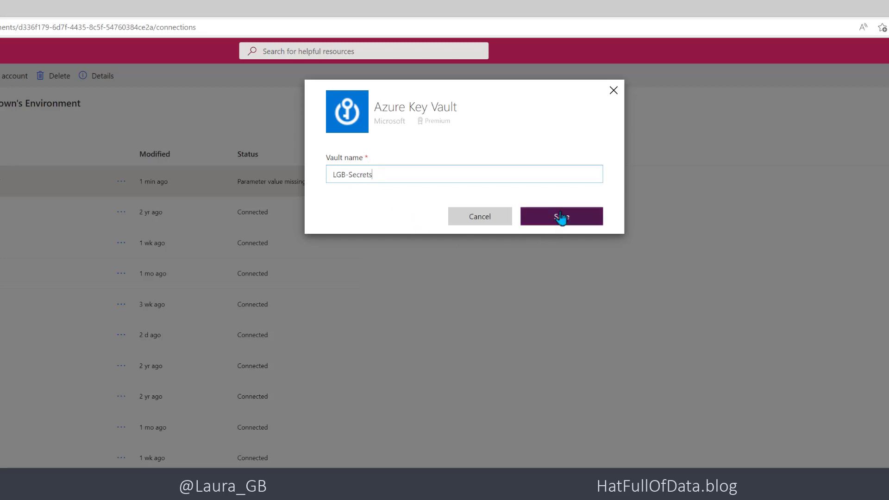
pyautogui.click(561, 217)
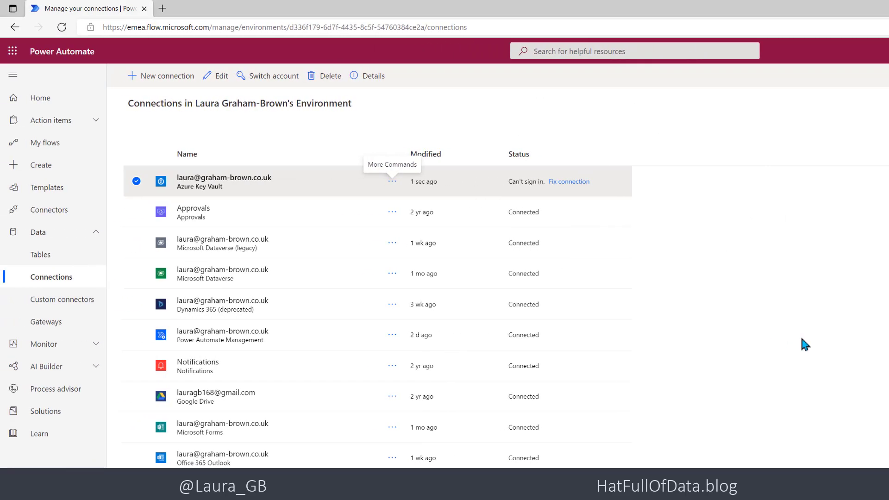
pyautogui.moveTo(569, 182)
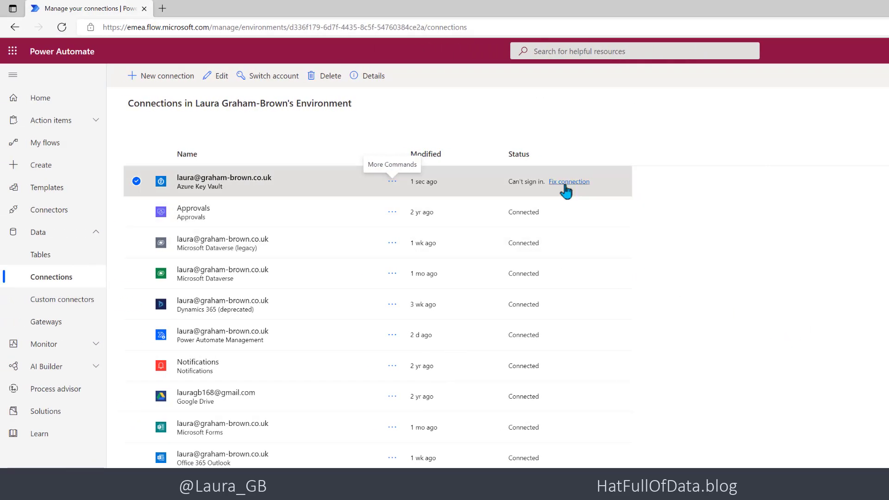
pyautogui.moveTo(630, 242)
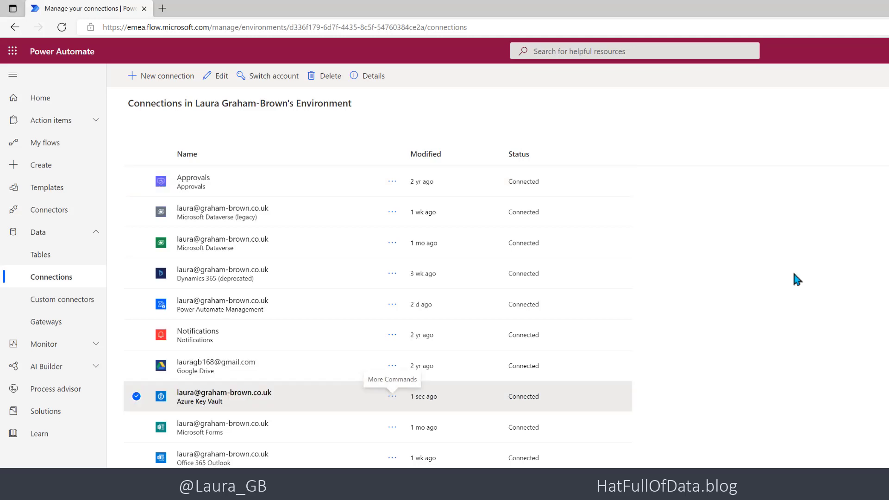
pyautogui.moveTo(340, 402)
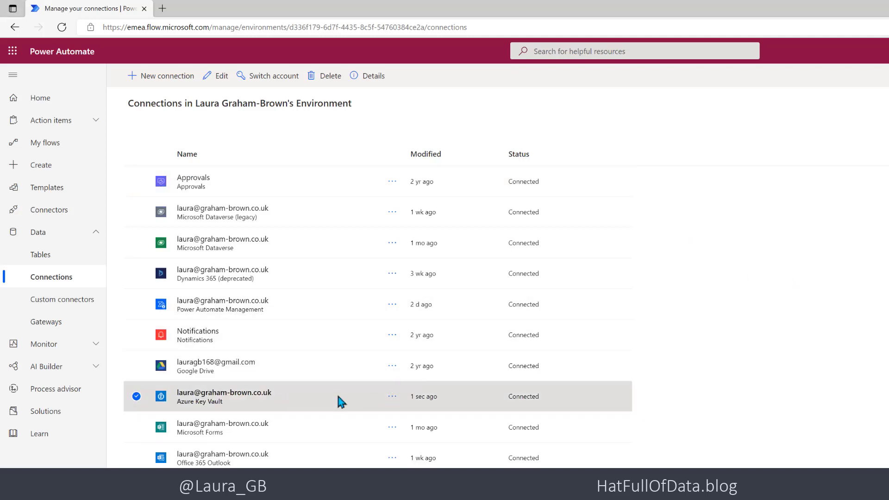
pyautogui.moveTo(498, 402)
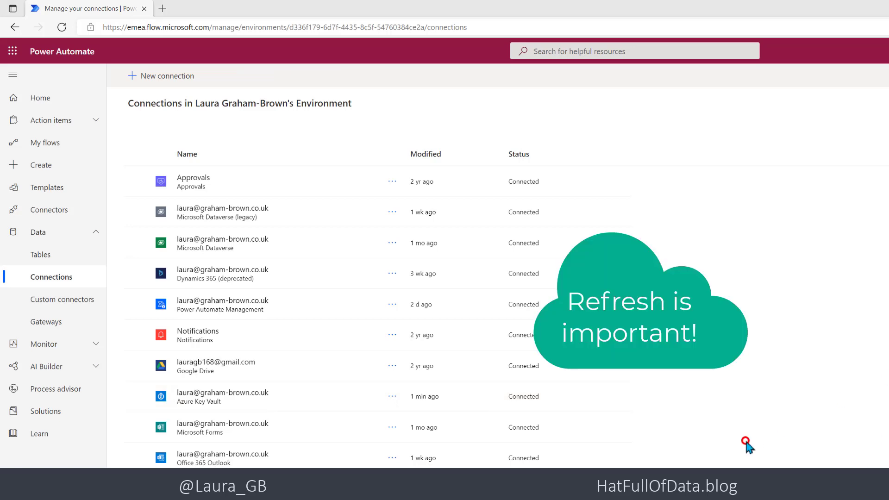
# Refresh the Connections page to confirm Azure Key Vault reads Connected
pyautogui.click(61, 28)
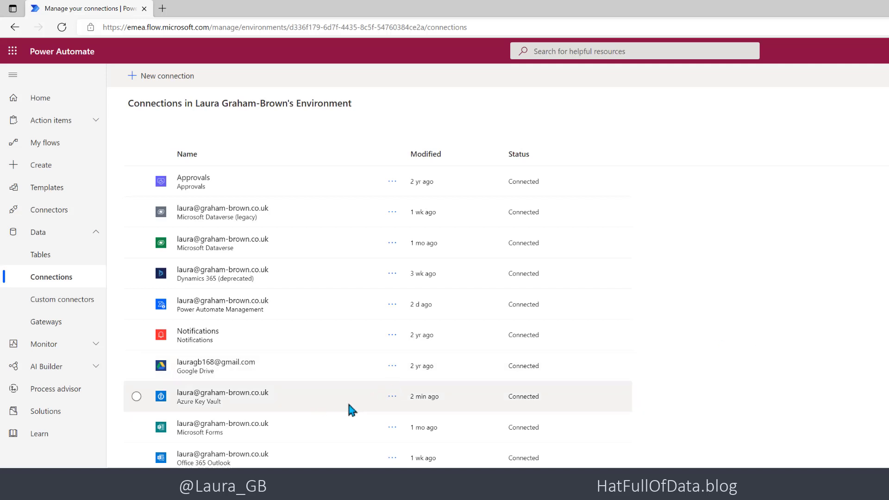
pyautogui.moveTo(509, 416)
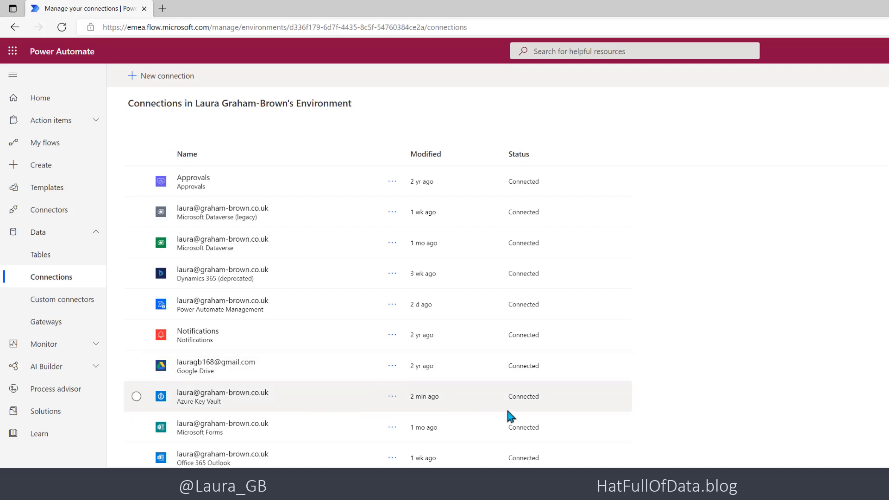
pyautogui.moveTo(60, 172)
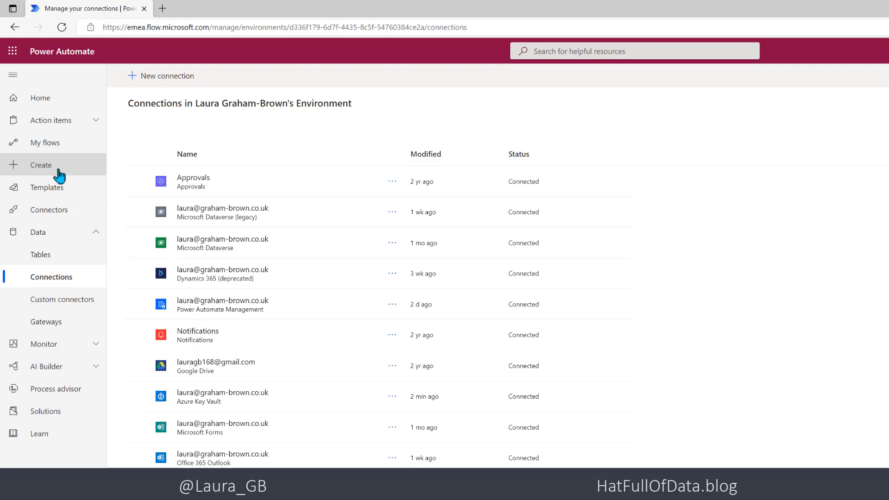
# Start an instant cloud flow named 'demo finance' with a manual trigger
pyautogui.click(41, 165)
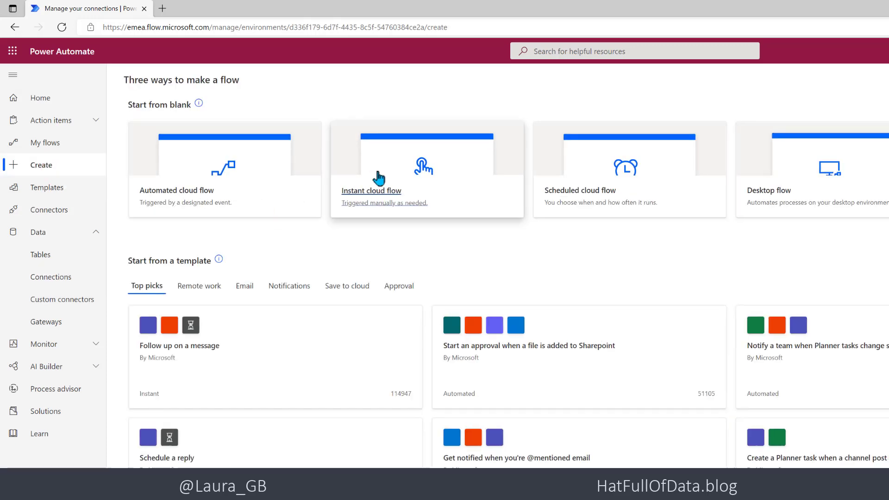
pyautogui.click(372, 190)
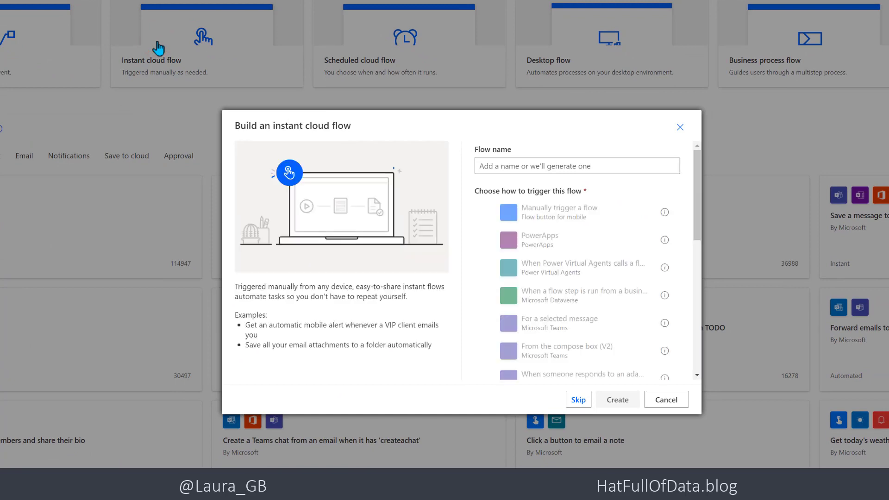
pyautogui.write('demo finance')
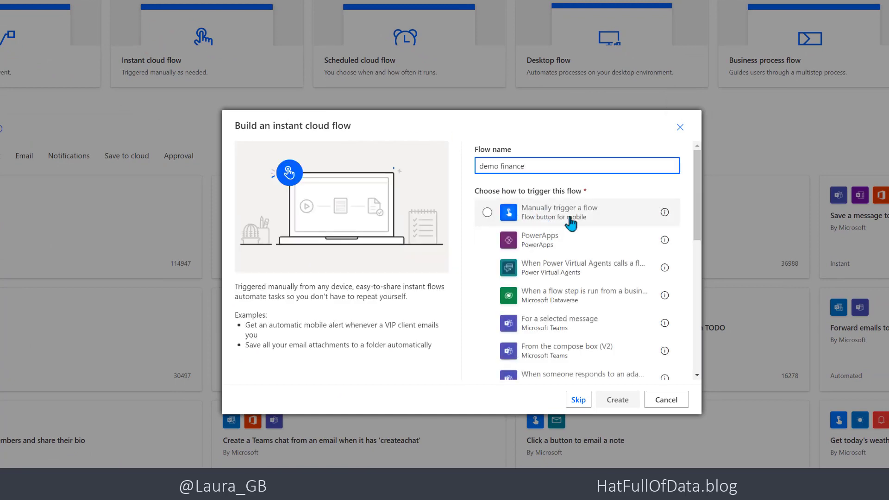
pyautogui.click(487, 212)
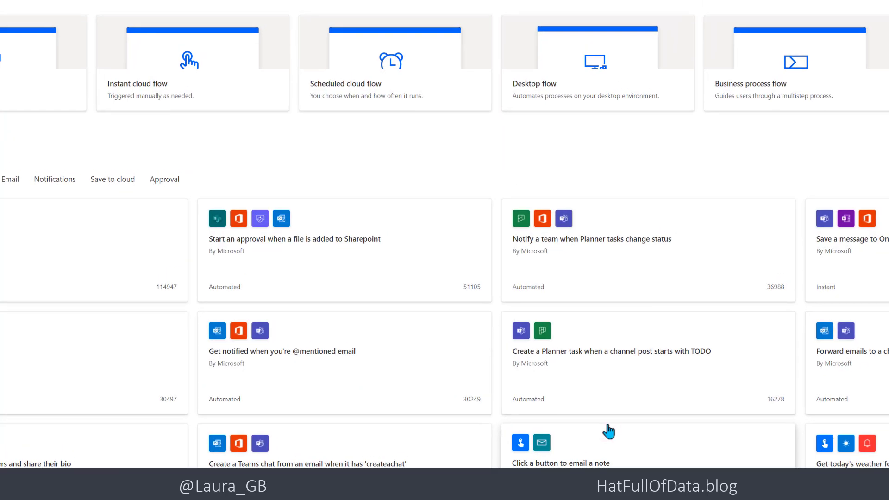
# Create the demo finance flow and add Azure Key Vault's Get secret step
pyautogui.click(189, 63)
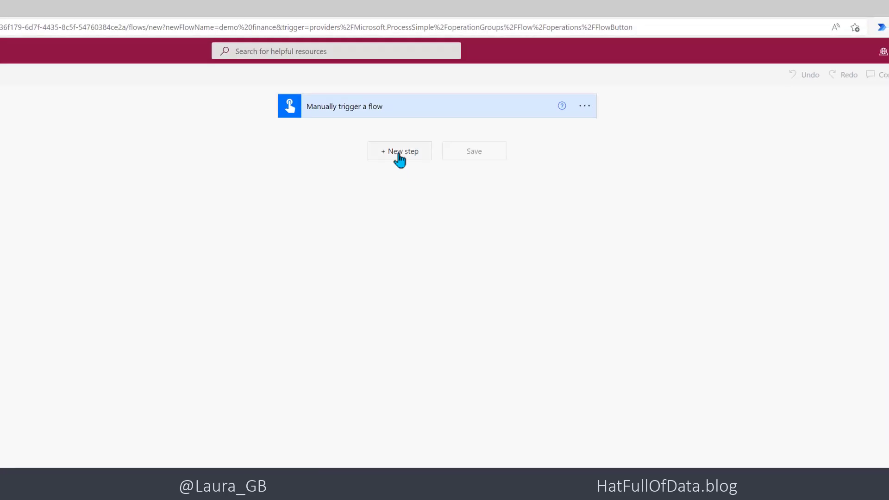
pyautogui.click(399, 151)
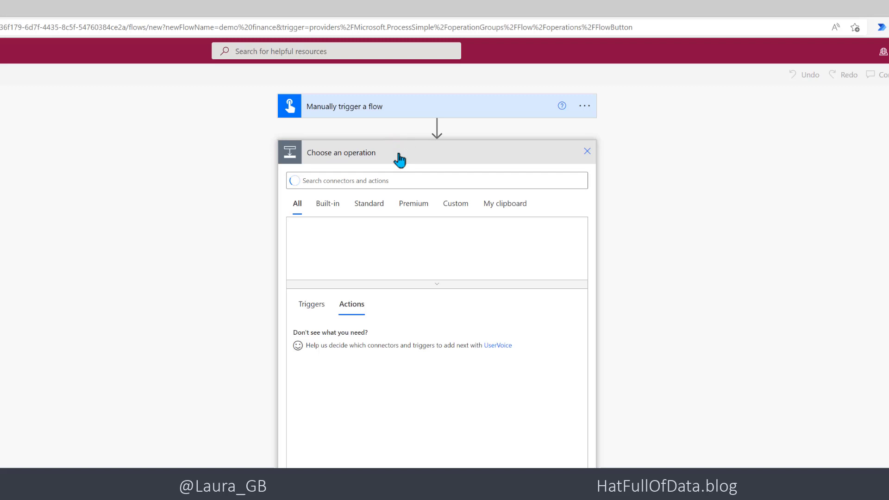
pyautogui.write('ke')
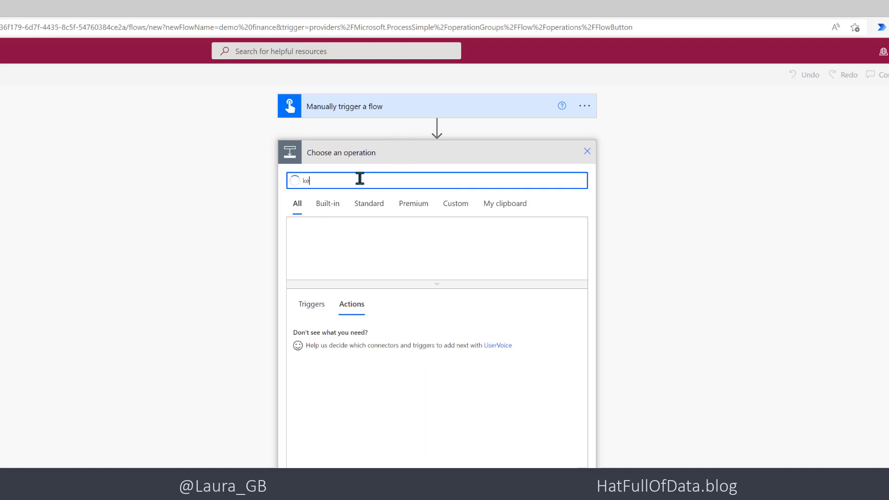
pyautogui.write('y')
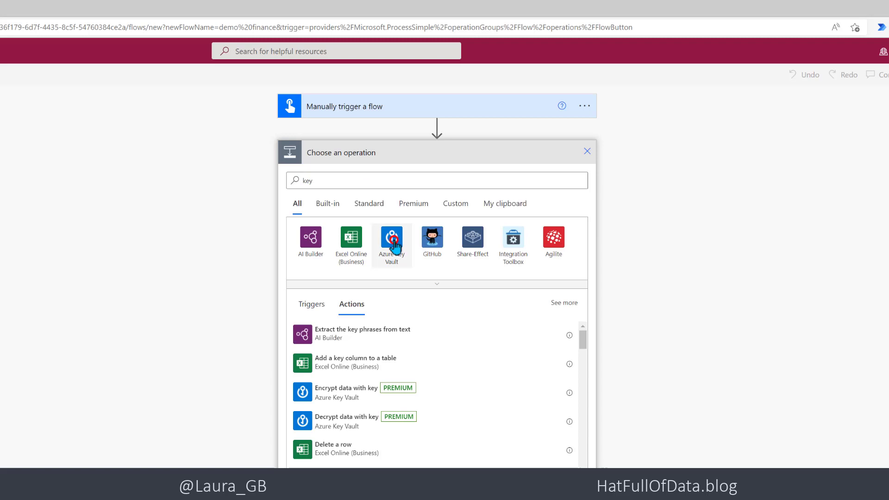
pyautogui.click(392, 237)
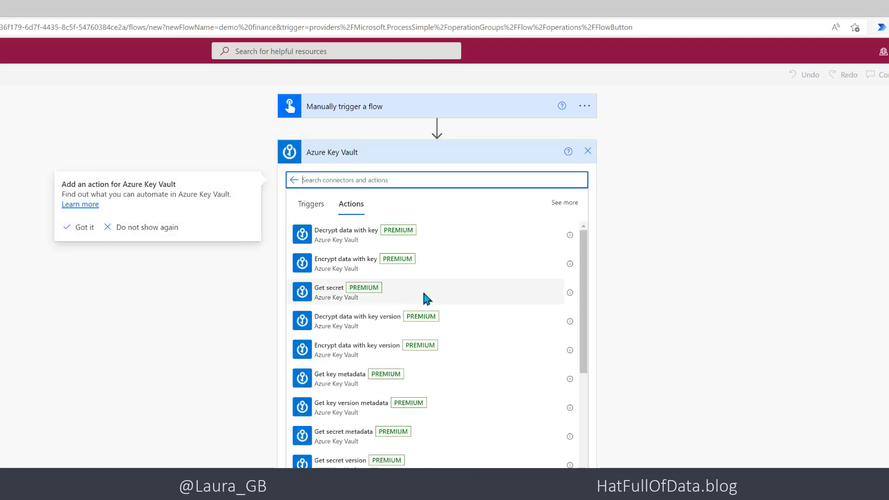
pyautogui.click(329, 293)
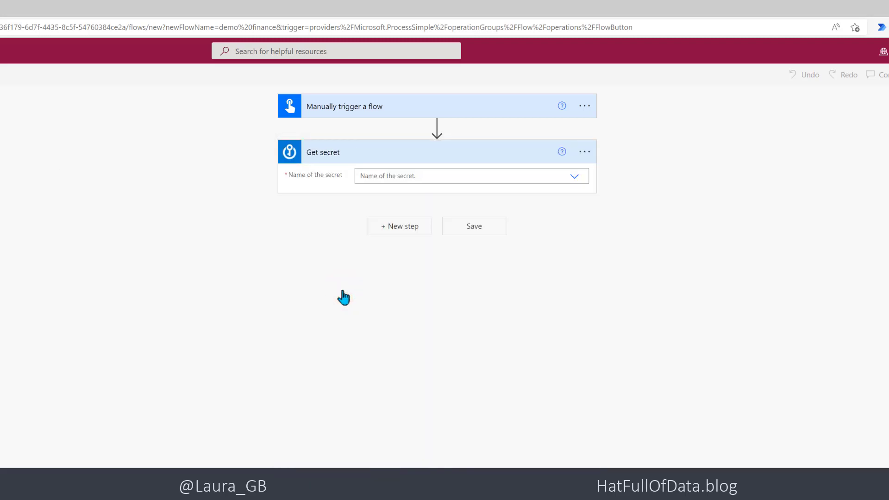
pyautogui.moveTo(584, 152)
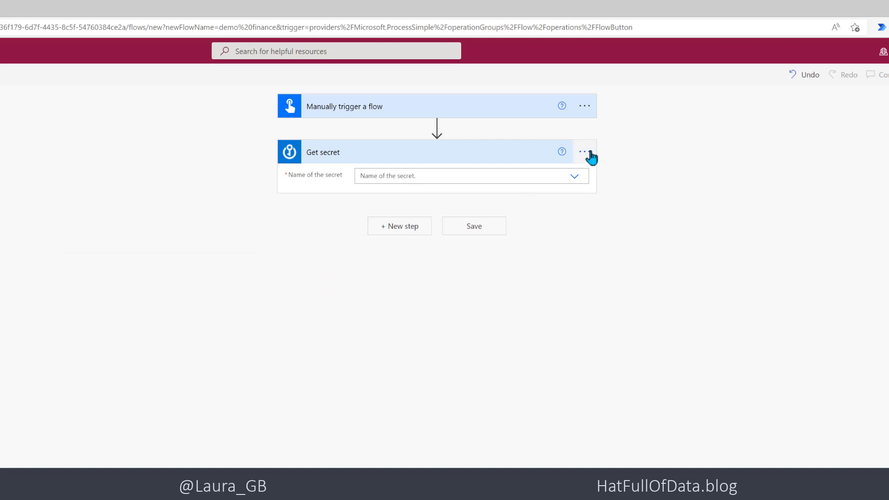
# Point the Get secret step at the FinancePassword secret and save the demo finance flow
pyautogui.click(584, 152)
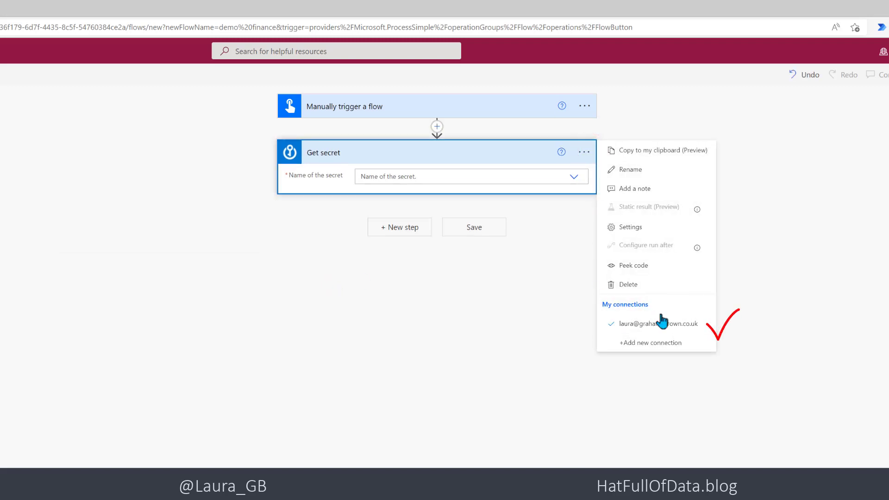
pyautogui.moveTo(574, 183)
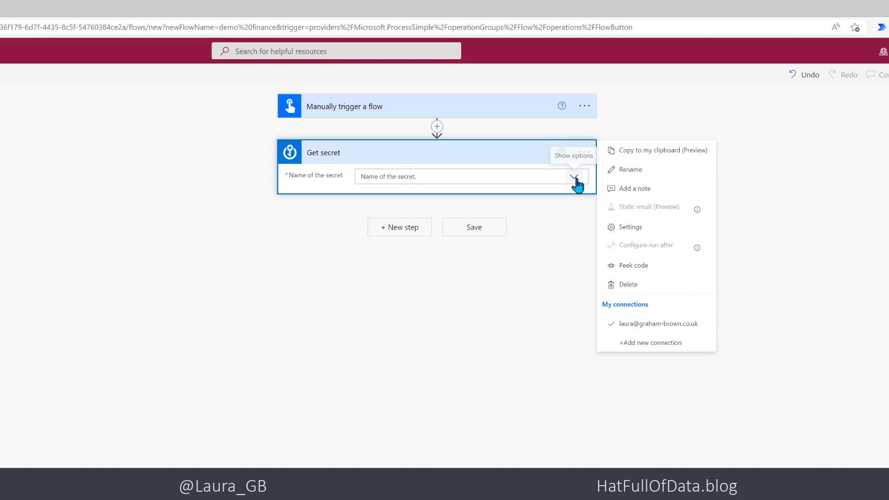
pyautogui.click(577, 176)
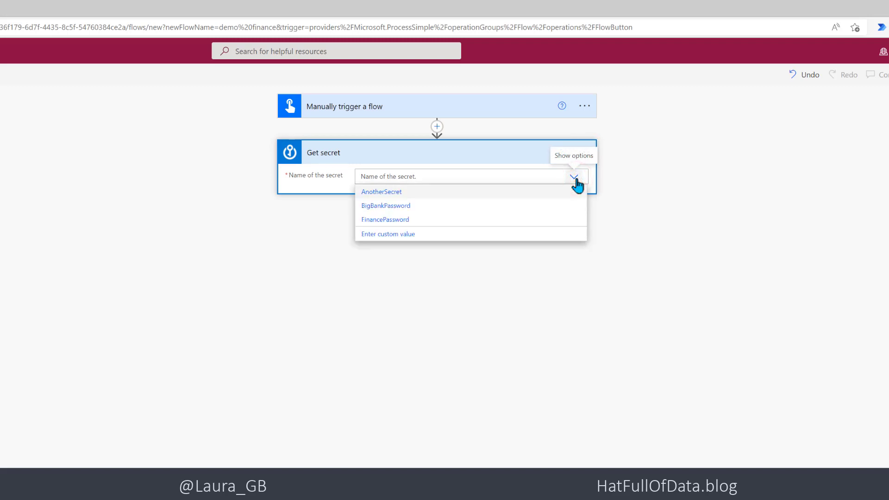
pyautogui.moveTo(417, 223)
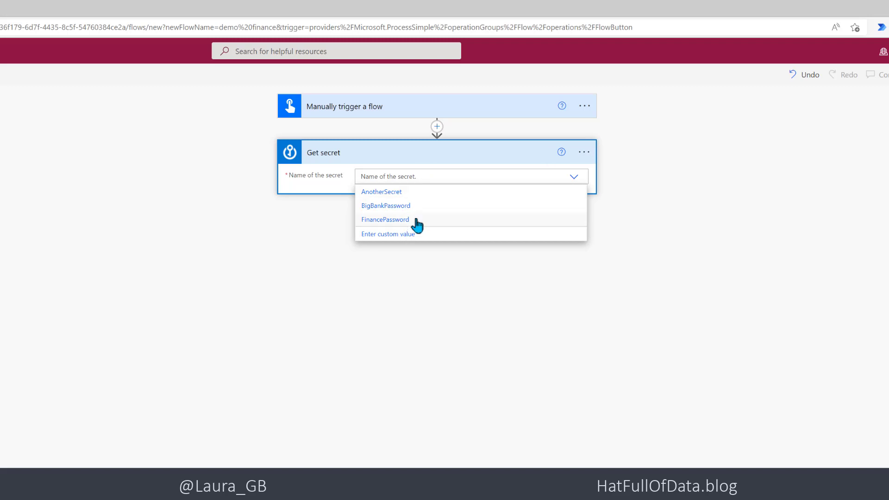
pyautogui.moveTo(402, 227)
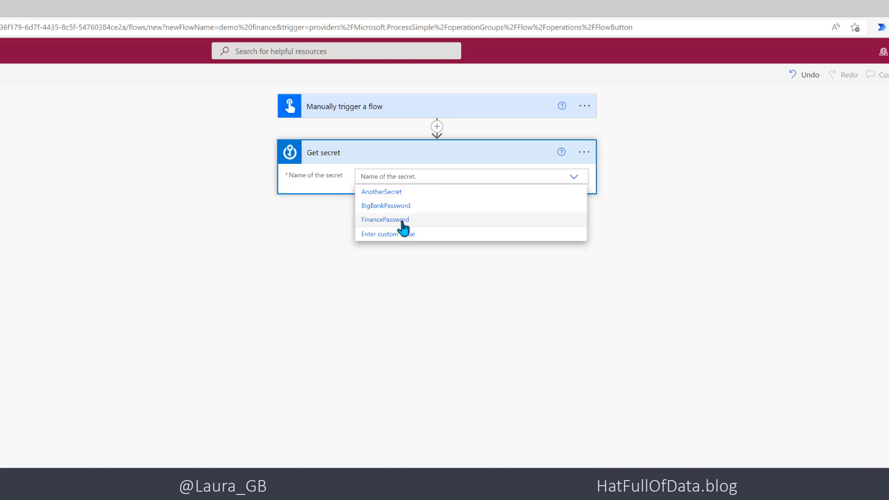
pyautogui.click(385, 219)
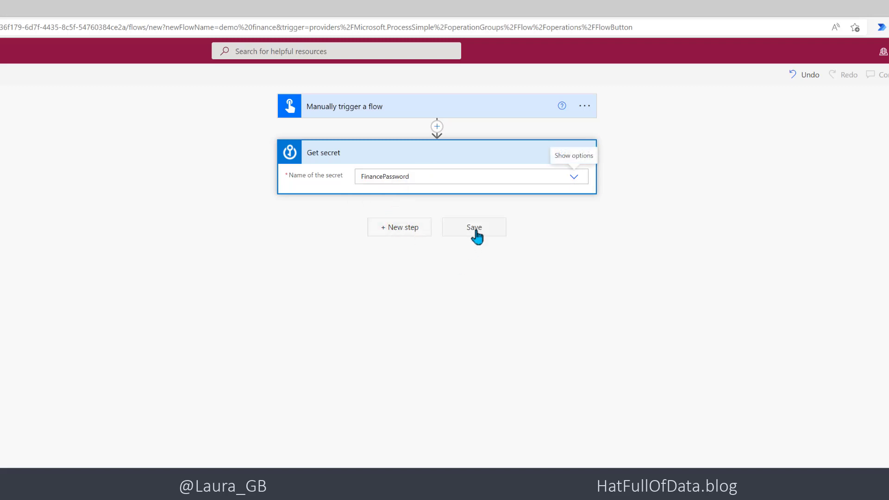
pyautogui.click(473, 227)
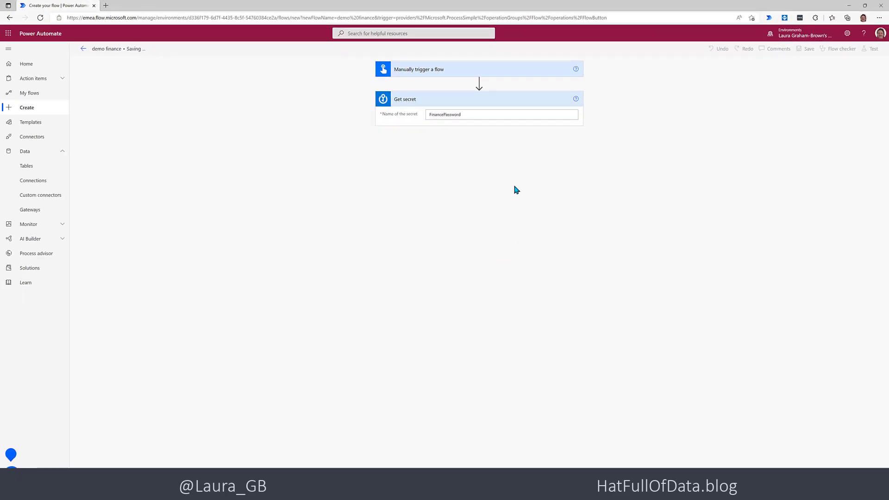
# Start a manual test run of the demo finance flow
pyautogui.click(808, 48)
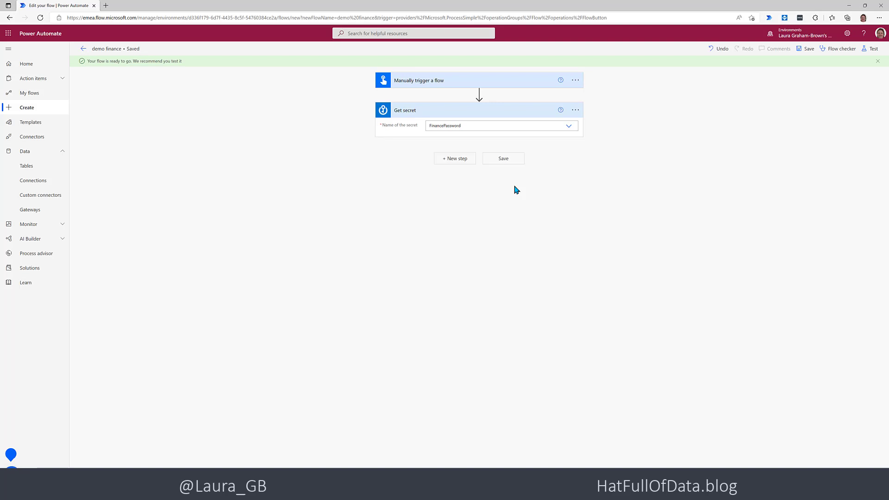
pyautogui.moveTo(469, 180)
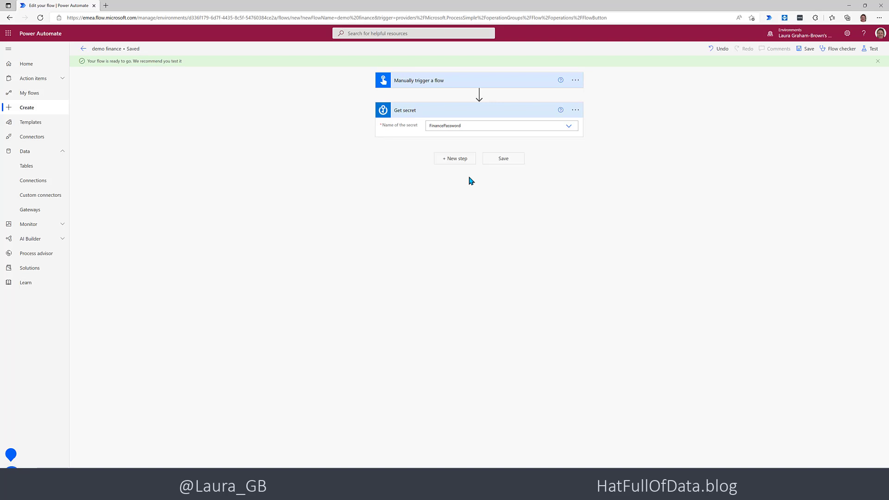
pyautogui.moveTo(874, 48)
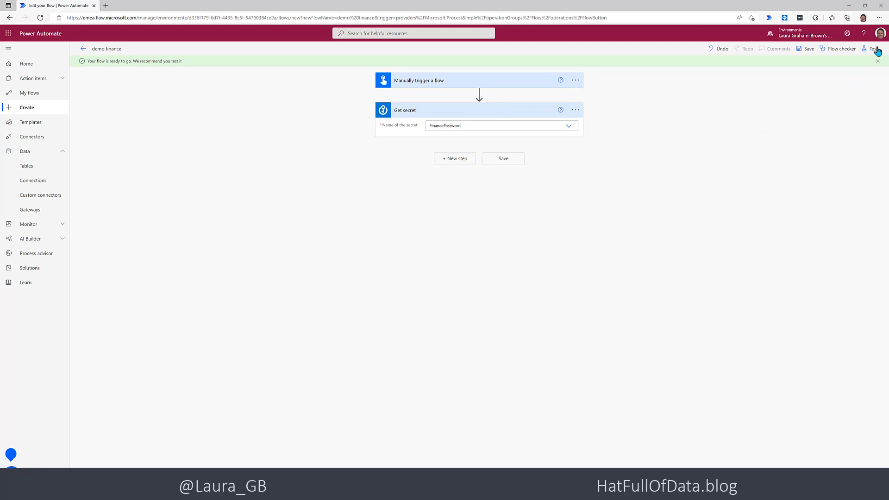
pyautogui.click(874, 48)
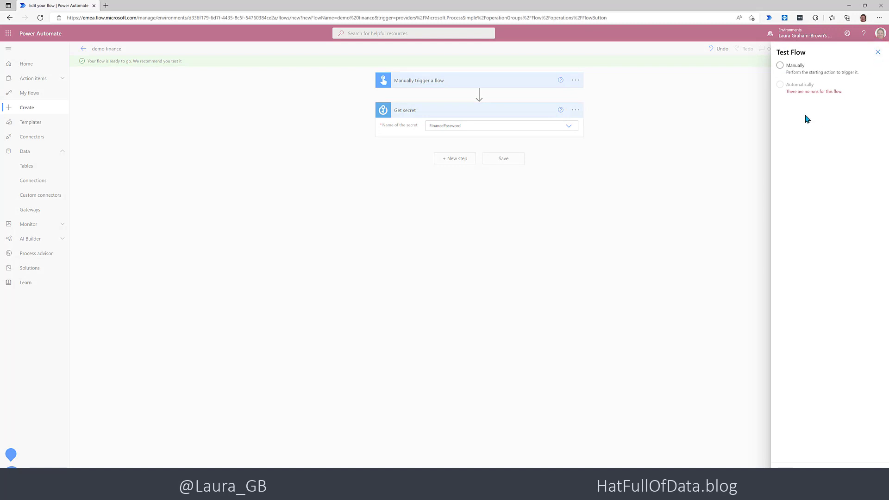
pyautogui.click(780, 66)
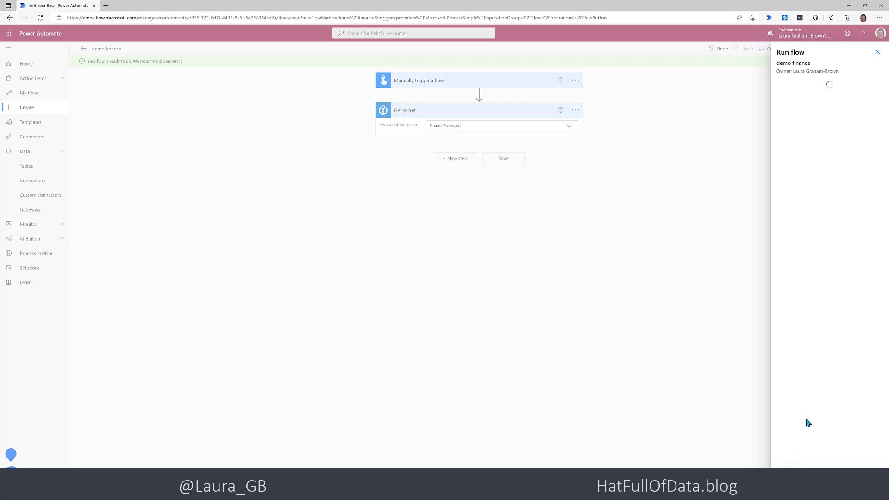
pyautogui.click(878, 51)
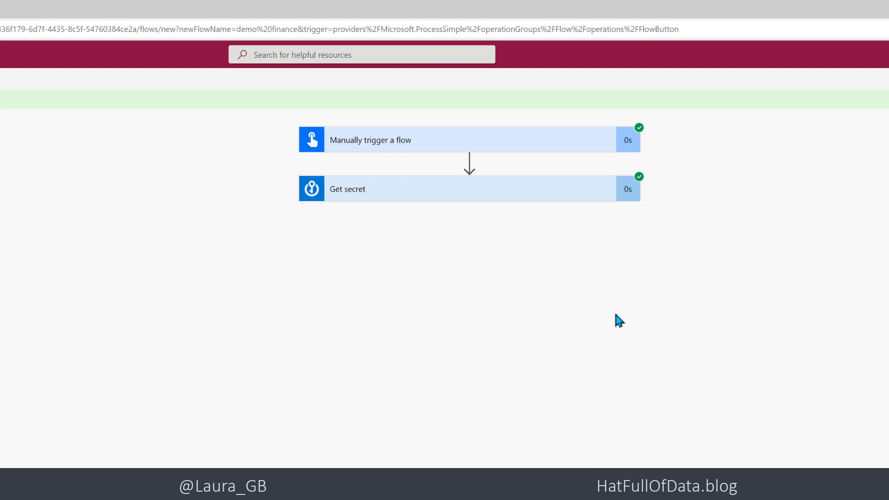
pyautogui.moveTo(514, 203)
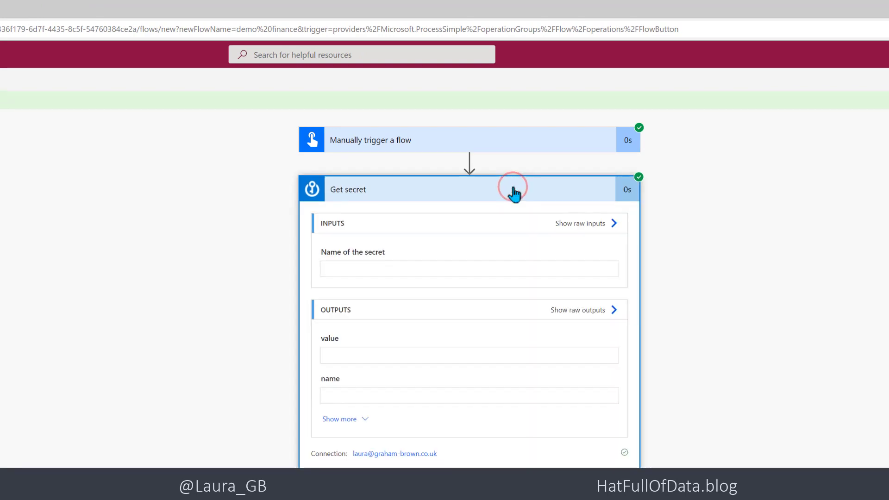
pyautogui.click(513, 189)
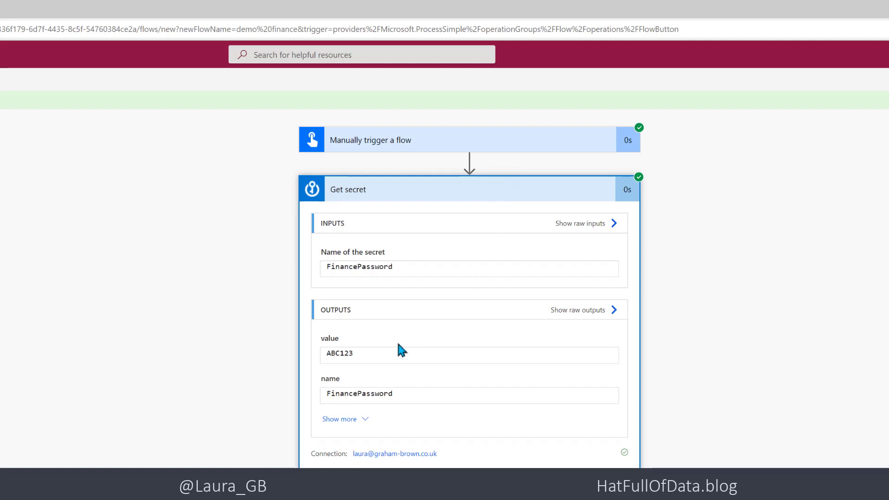
pyautogui.moveTo(361, 358)
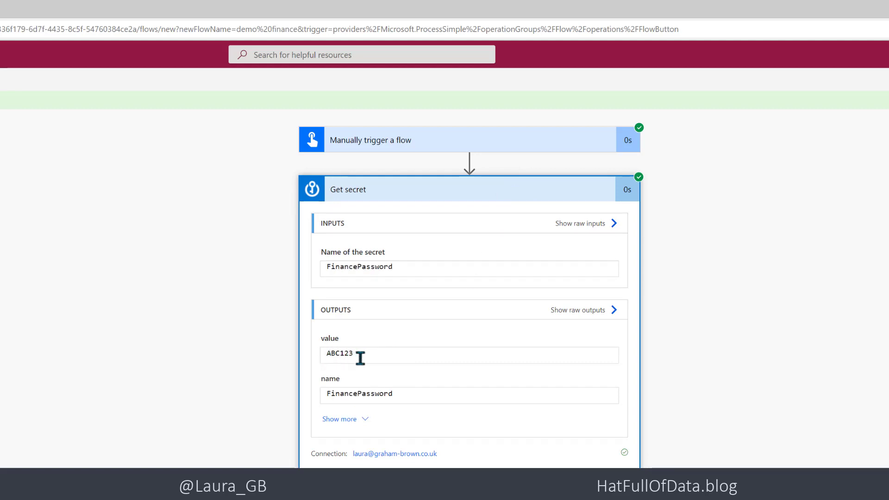
pyautogui.moveTo(452, 351)
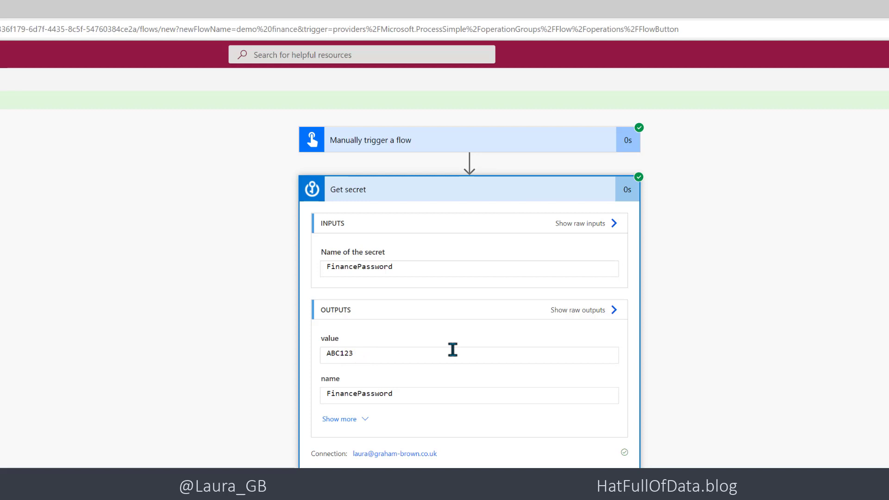
pyautogui.moveTo(745, 321)
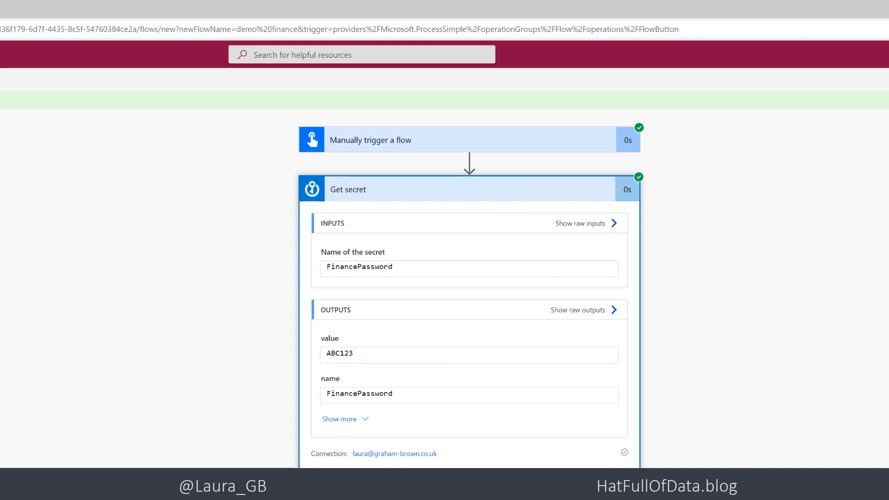
pyautogui.click(868, 79)
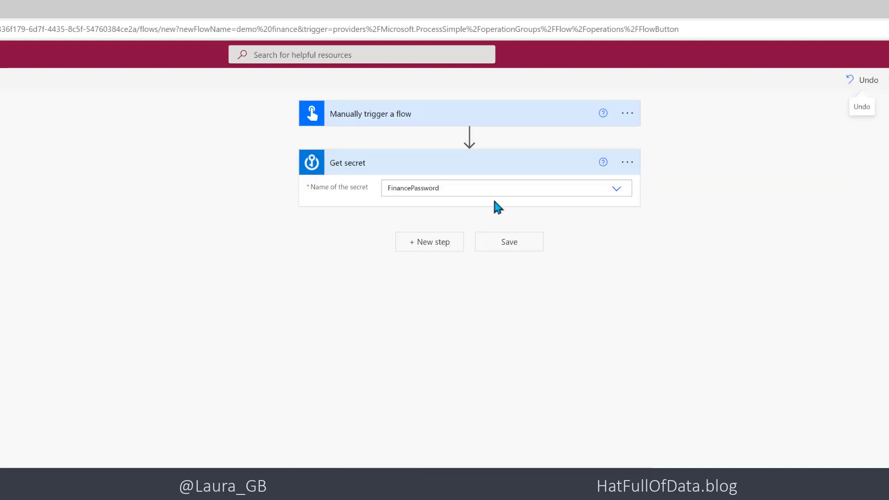
pyautogui.moveTo(627, 163)
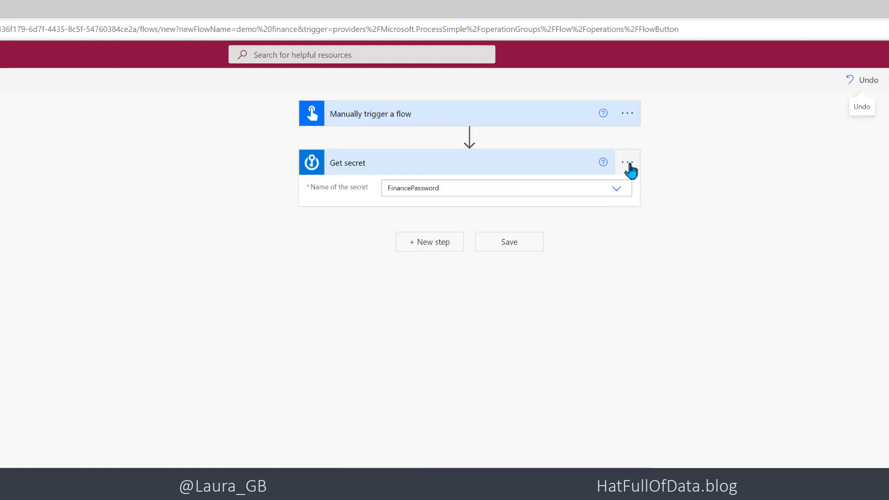
# Turn on Secure Outputs in the Get secret step's settings
pyautogui.click(627, 162)
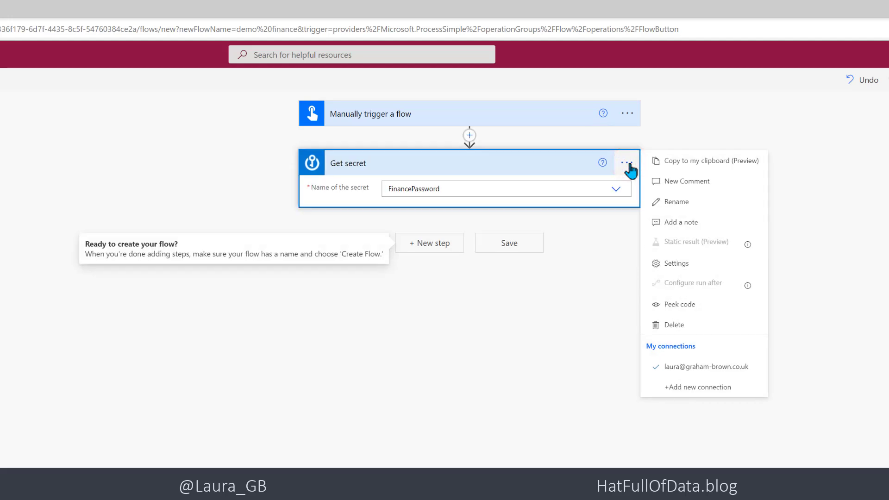
pyautogui.moveTo(676, 264)
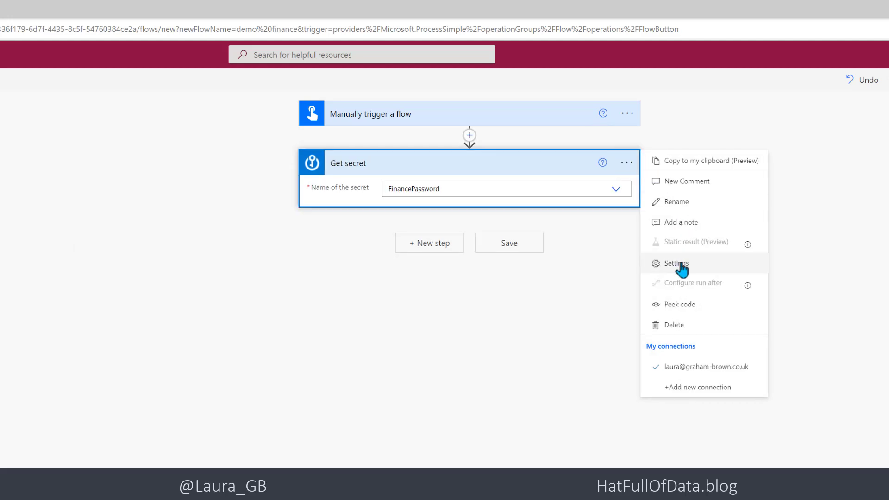
pyautogui.click(676, 263)
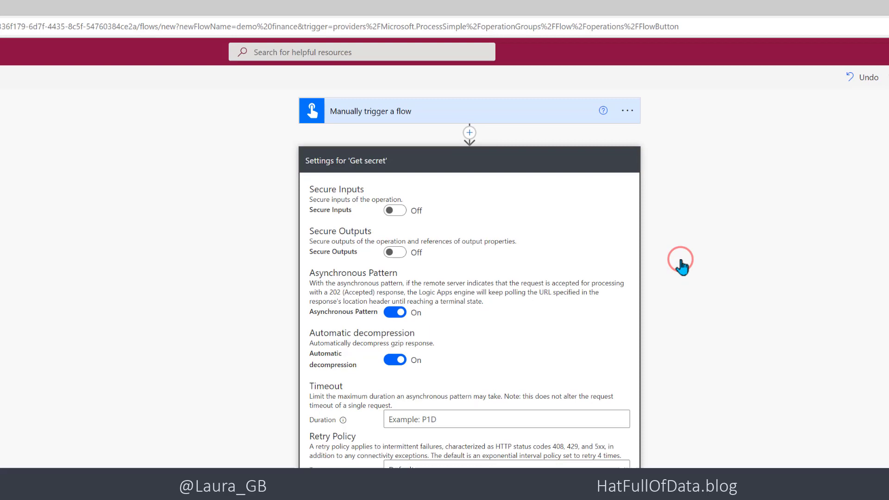
pyautogui.scroll(-3)
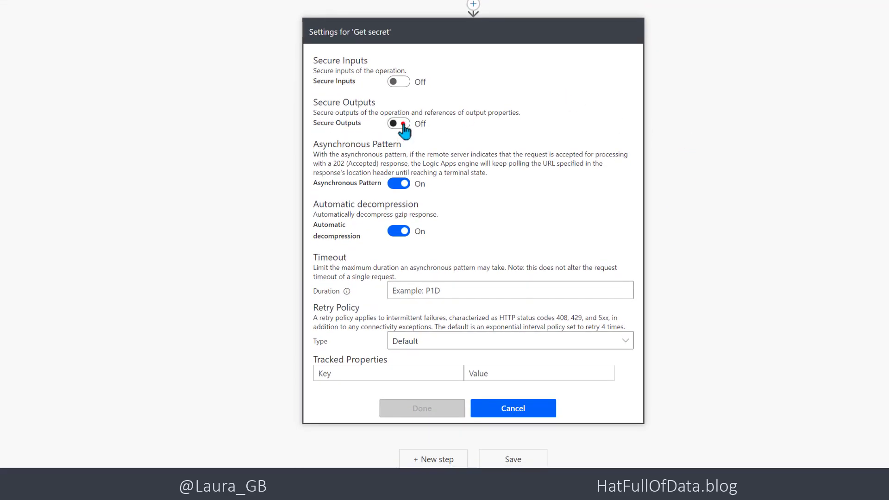
pyautogui.click(399, 123)
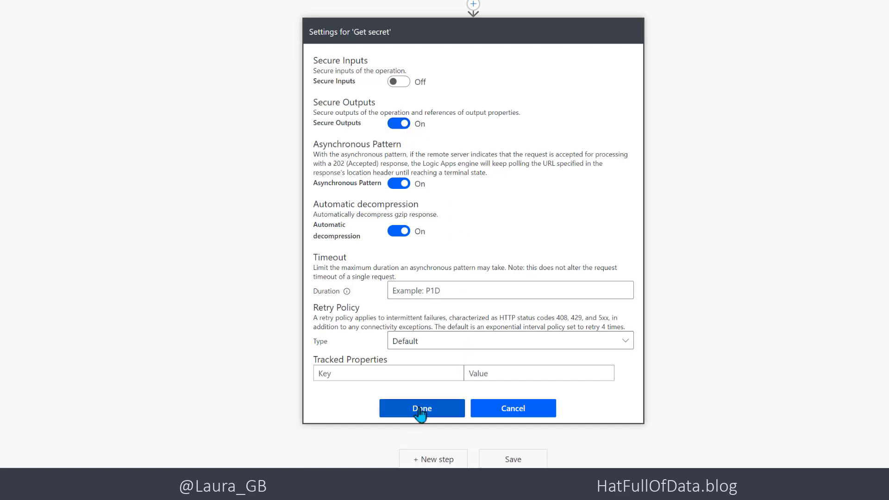
pyautogui.click(422, 409)
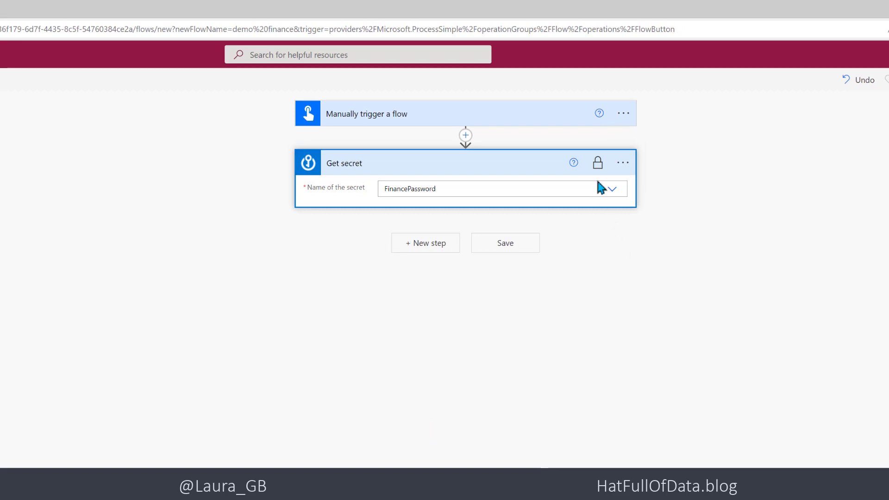
pyautogui.moveTo(604, 176)
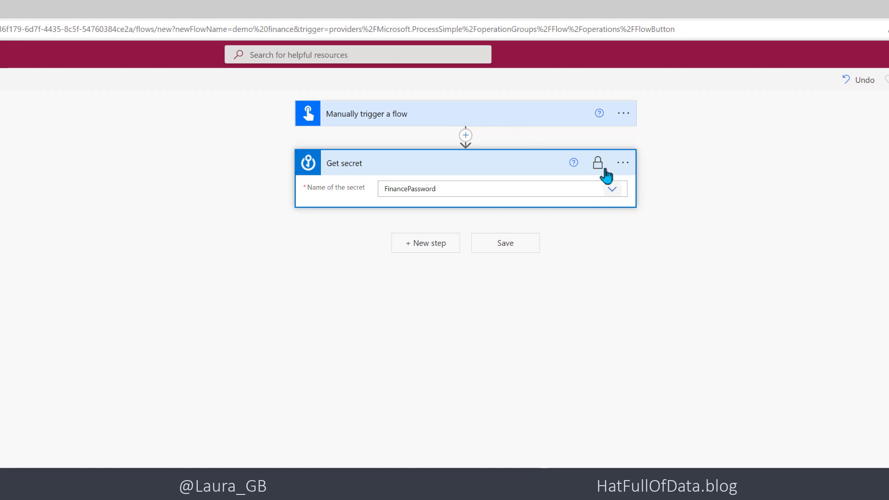
pyautogui.moveTo(598, 162)
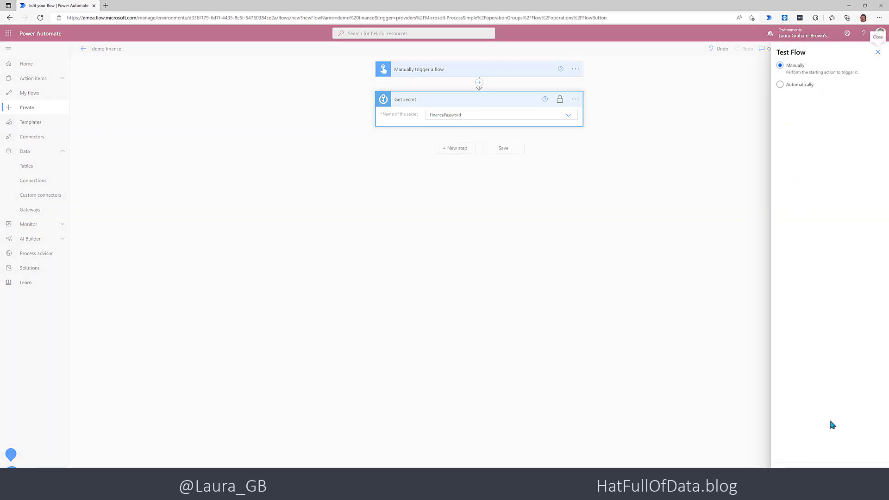
# Run a new manual test of demo finance and open the run's details
pyautogui.click(502, 148)
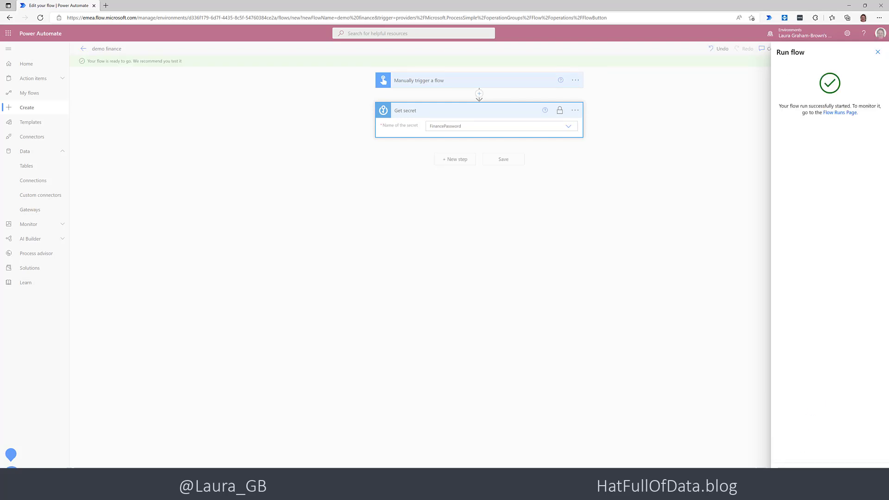
pyautogui.click(840, 113)
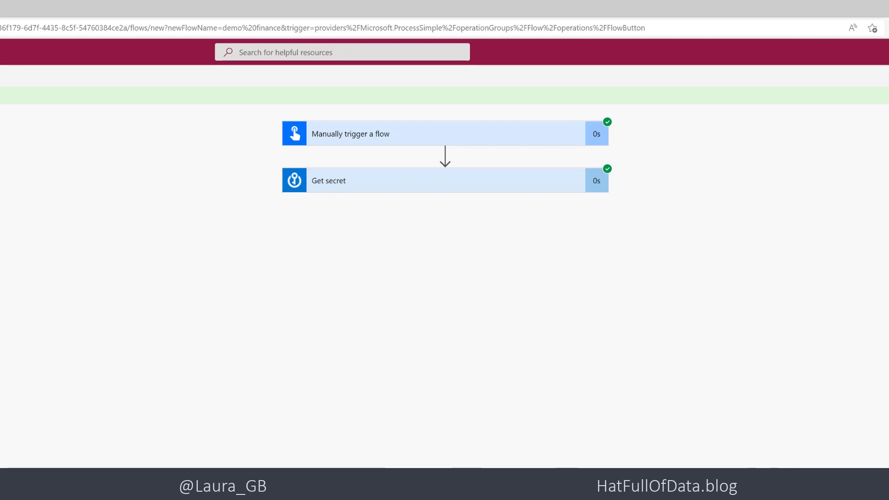
pyautogui.moveTo(437, 198)
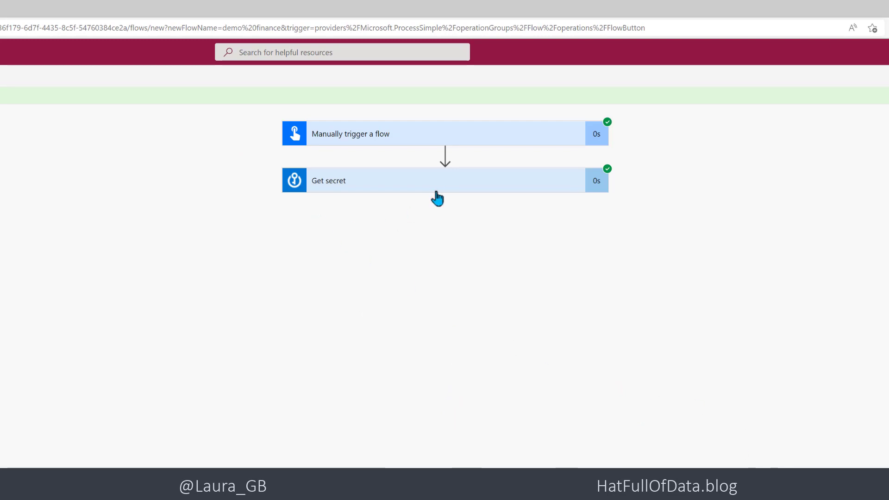
# Expand the Get secret step to confirm its outputs are hidden
pyautogui.click(385, 180)
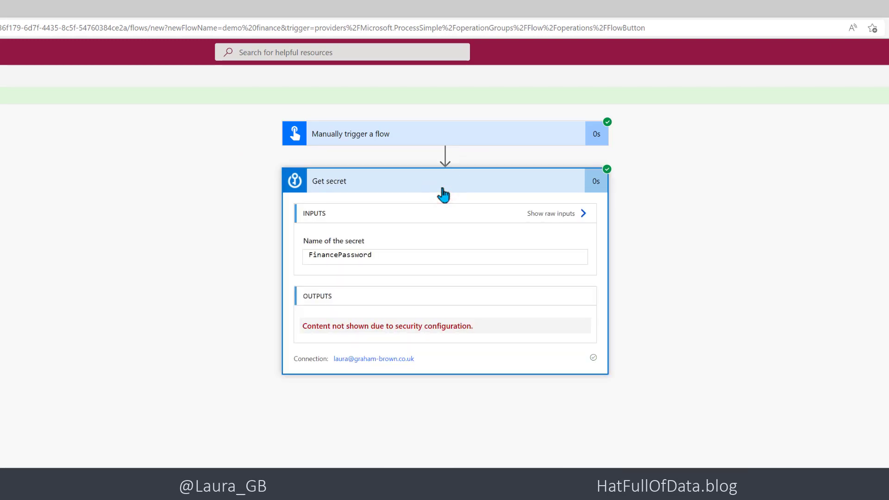
pyautogui.moveTo(472, 353)
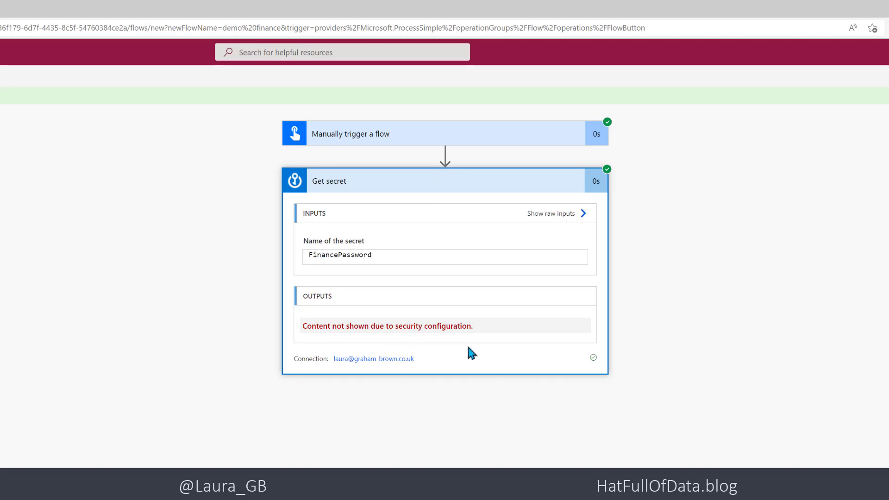
pyautogui.moveTo(405, 432)
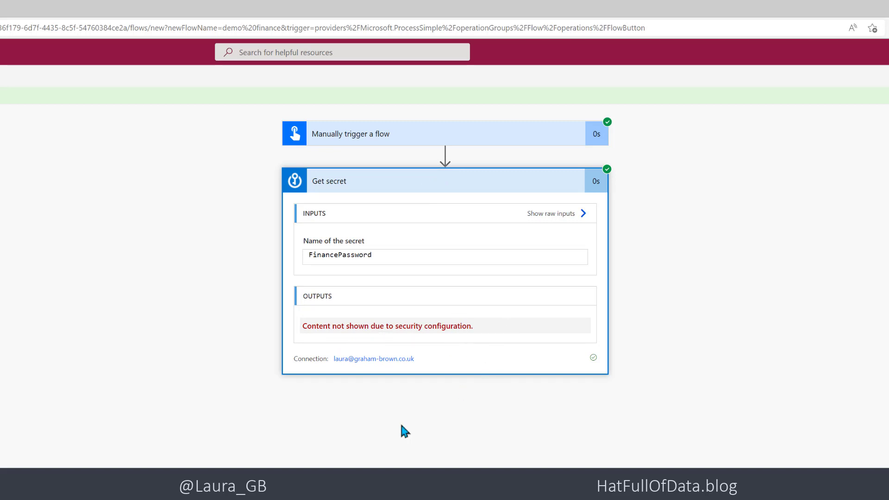